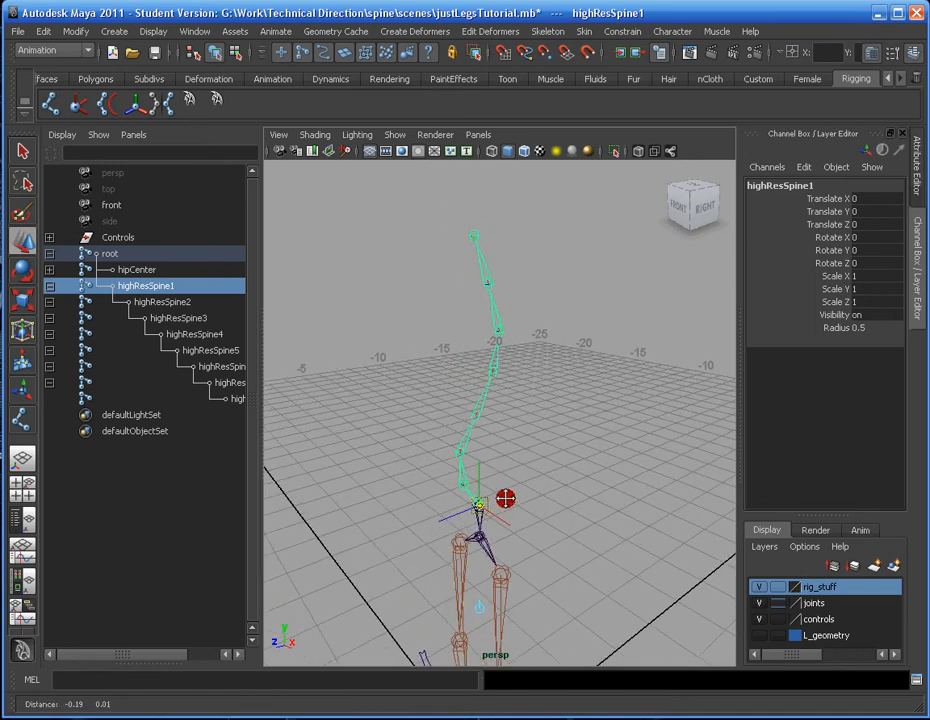
Inspect the high-res spine chain, then bring up the IK Spline Handle Tool settings
{"action": "left_click_drag", "start_coordinate": [504, 498], "coordinate": [510, 420]}
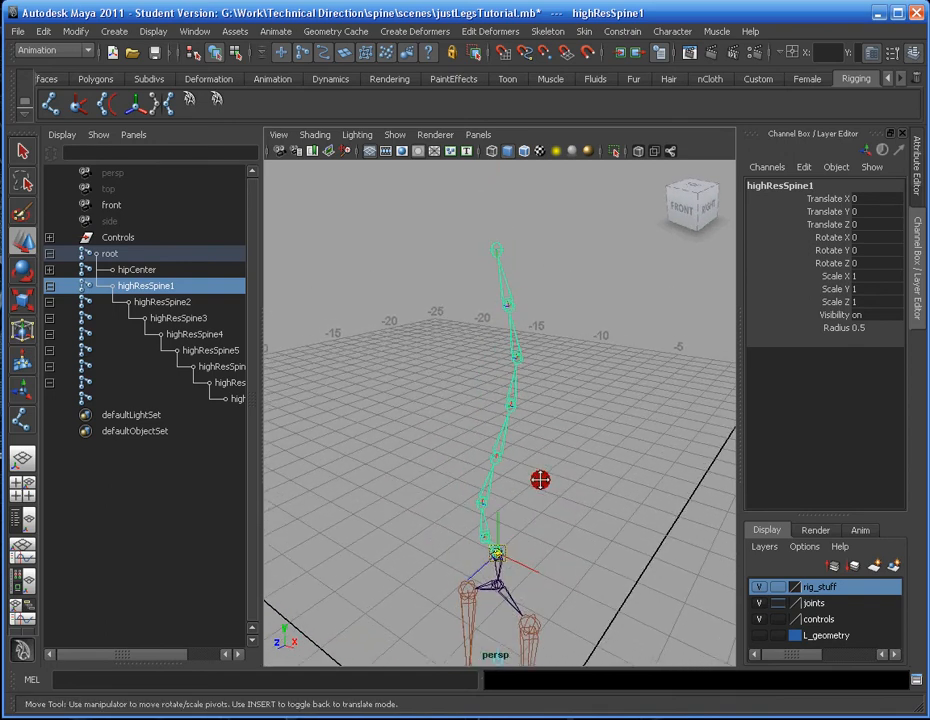
{"action": "left_click_drag", "start_coordinate": [540, 480], "coordinate": [576, 476]}
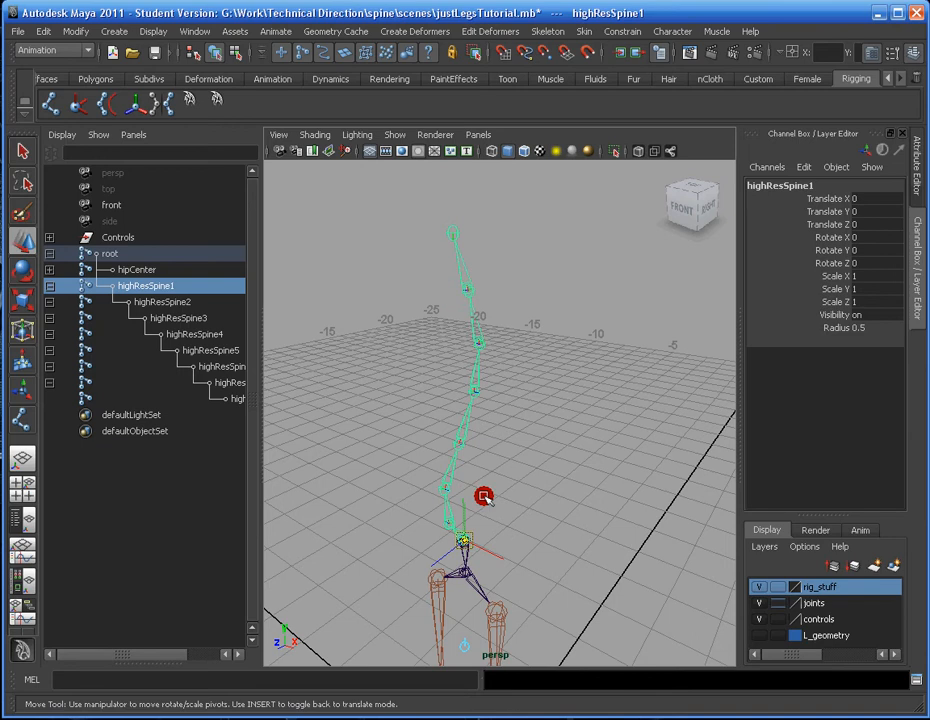
{"action": "left_click", "coordinate": [100, 104]}
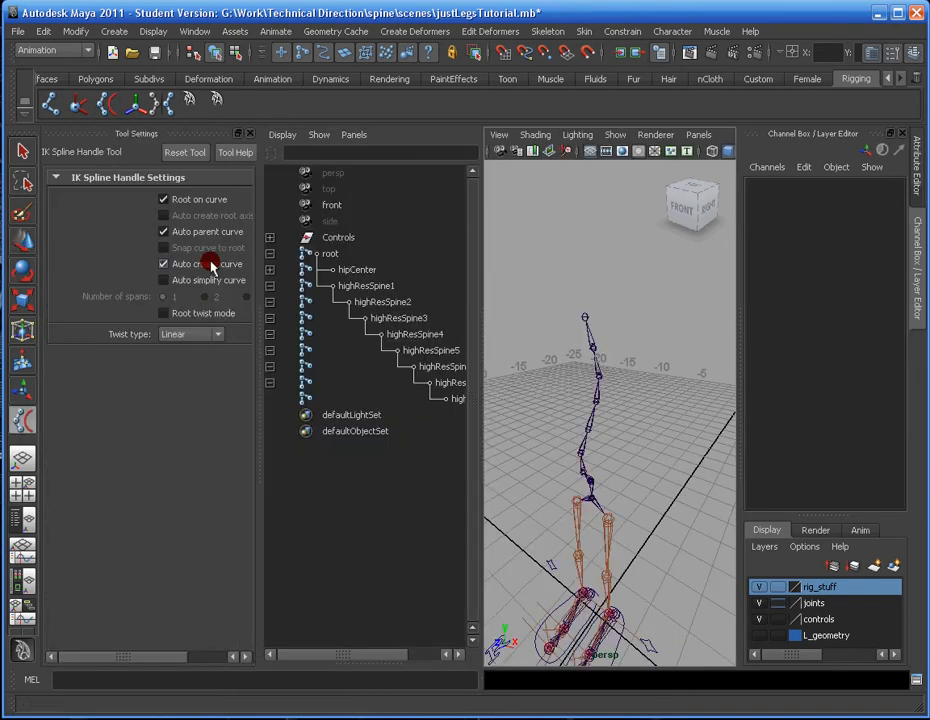
Create a spline IK handle with Root on curve, Auto parent curve and Auto create curve enabled
{"action": "left_click", "coordinate": [164, 280]}
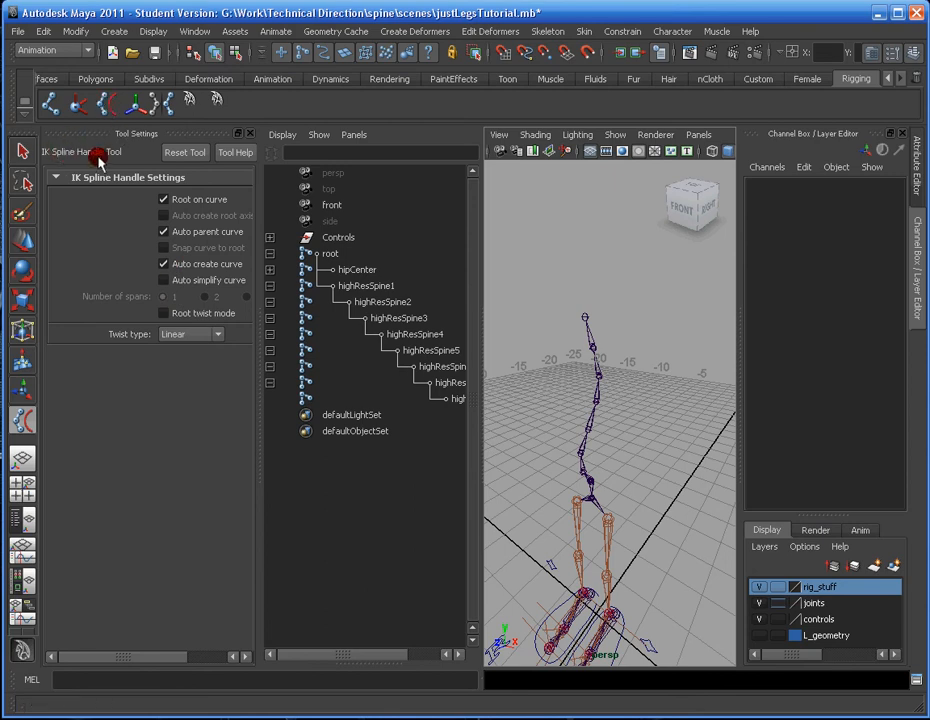
{"action": "left_click", "coordinate": [548, 32]}
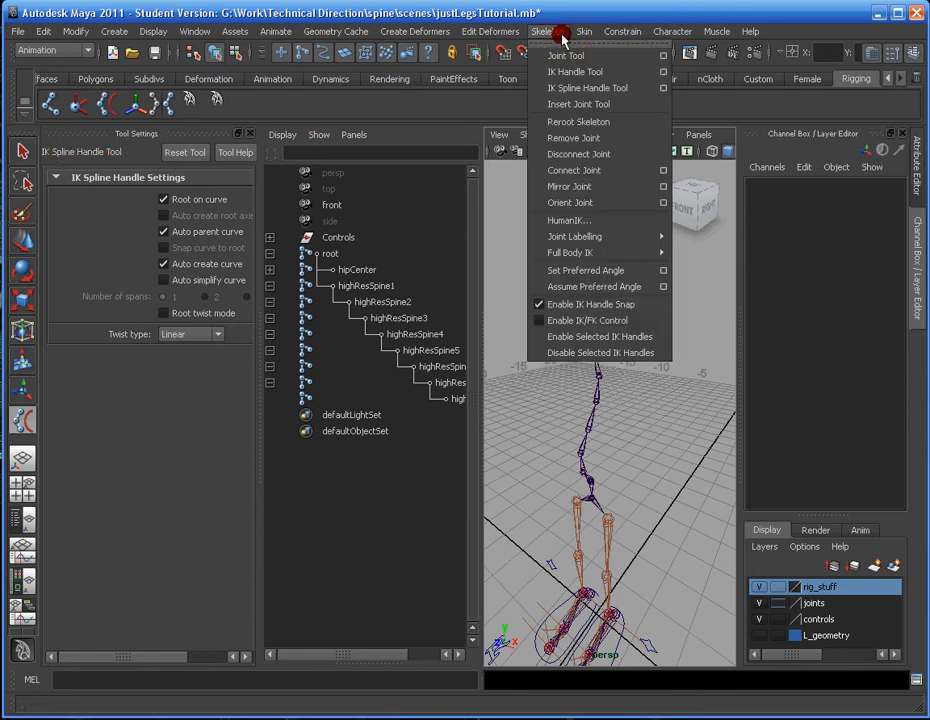
{"action": "mouse_move", "coordinate": [588, 88]}
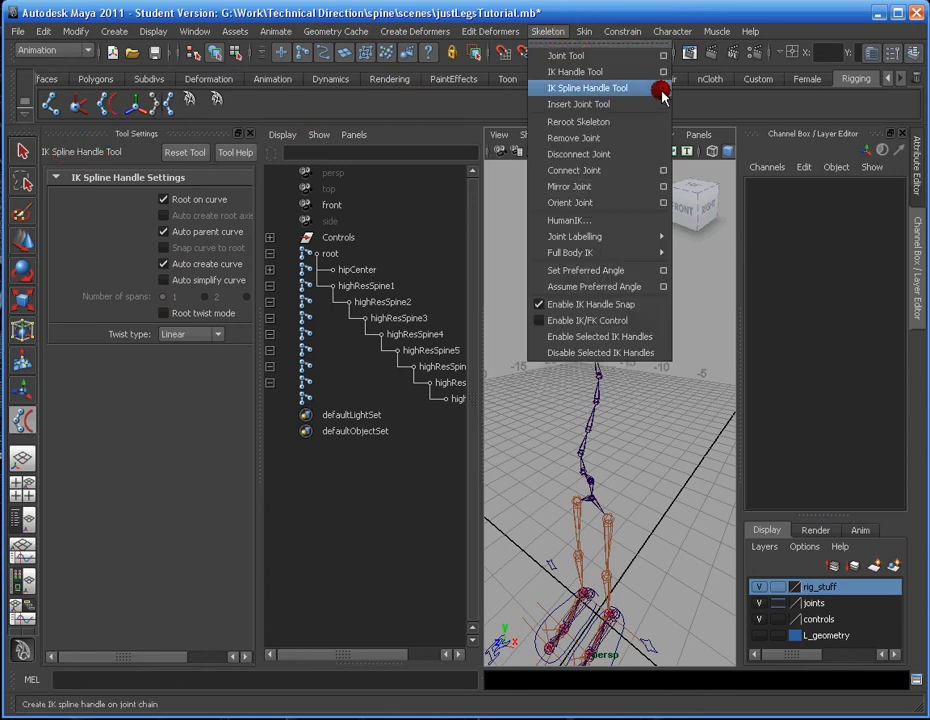
{"action": "left_click", "coordinate": [588, 88]}
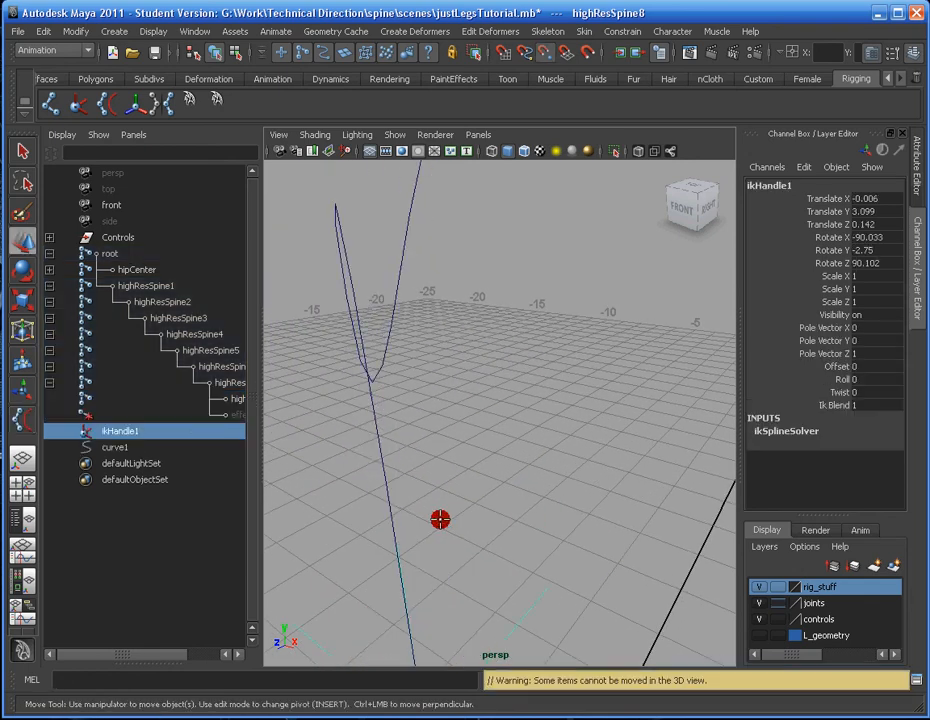
Undo the first IK handle, unparent highResSpine1 from hipCenter and rebuild the spline IK along the chain
{"action": "left_click", "coordinate": [110, 252]}
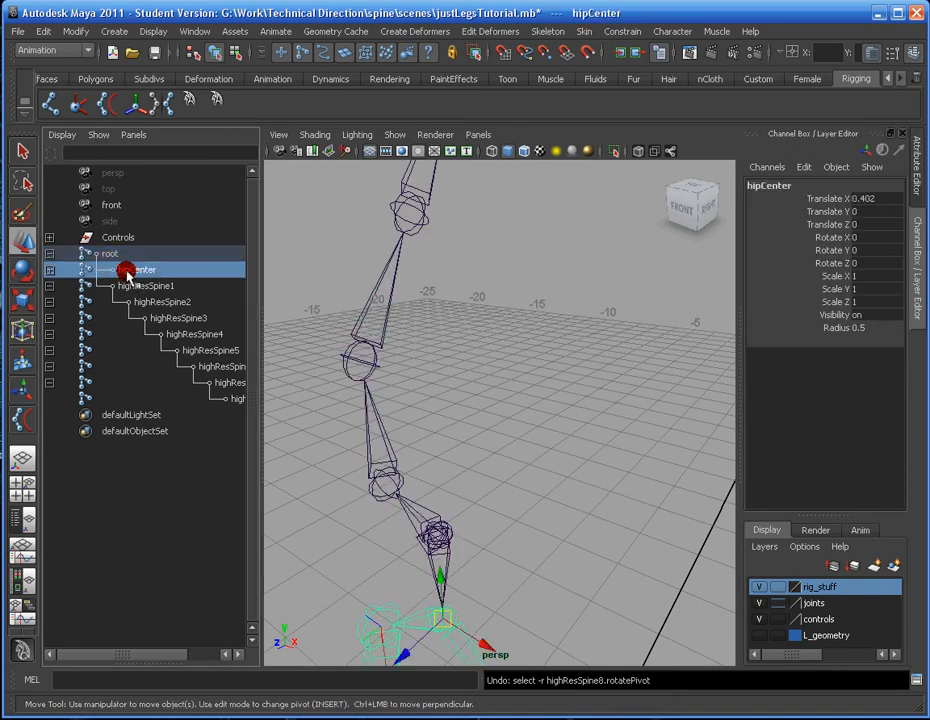
{"action": "left_click", "coordinate": [444, 512]}
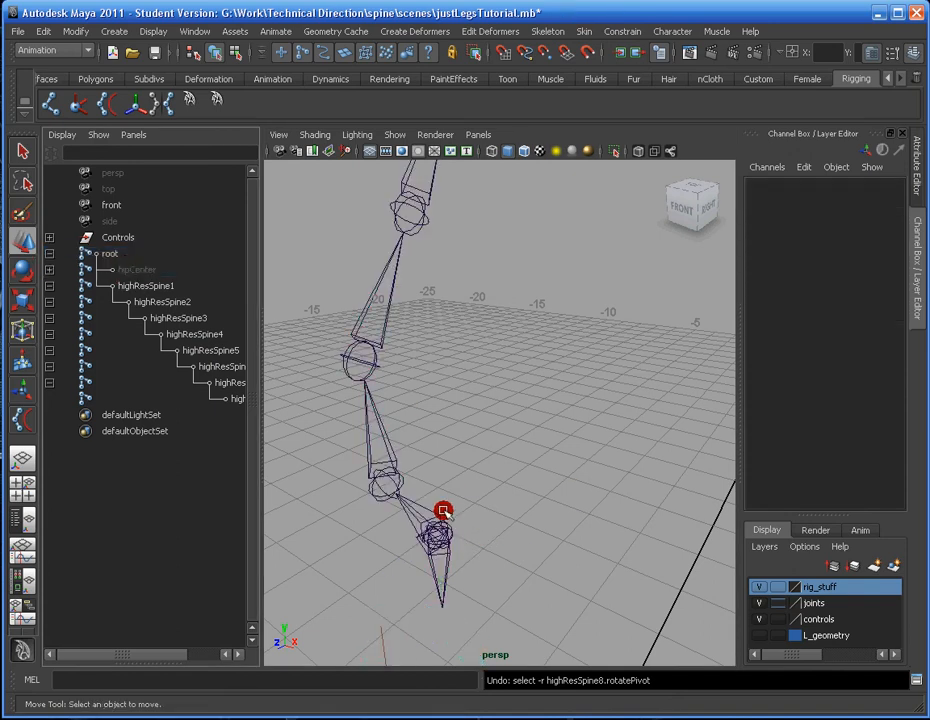
{"action": "left_click", "coordinate": [108, 252]}
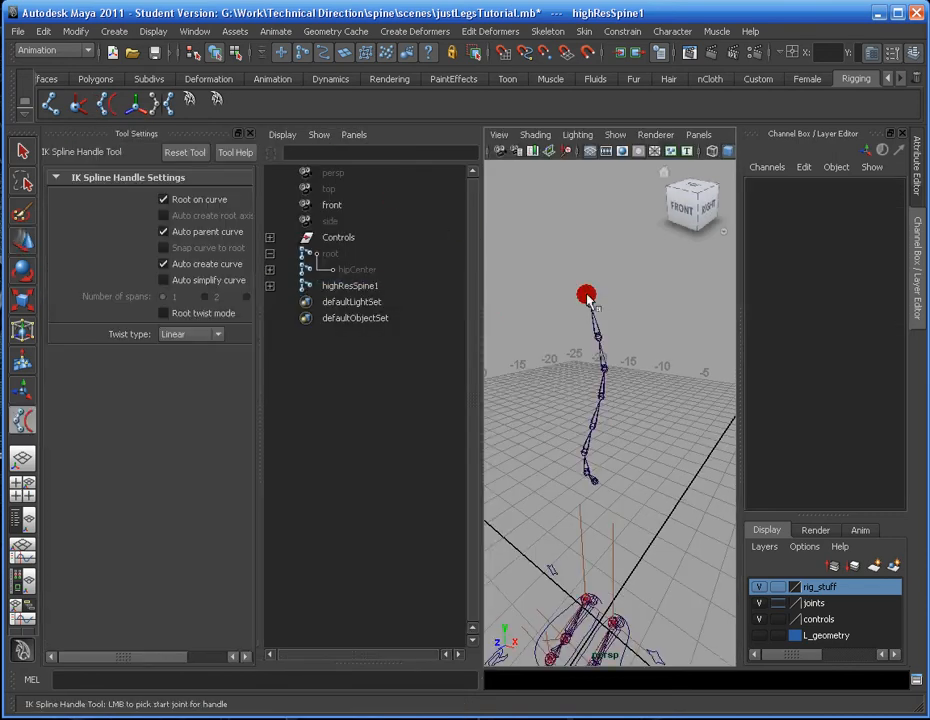
{"action": "left_click", "coordinate": [598, 482]}
{"action": "type", "text": "spineCurve"}
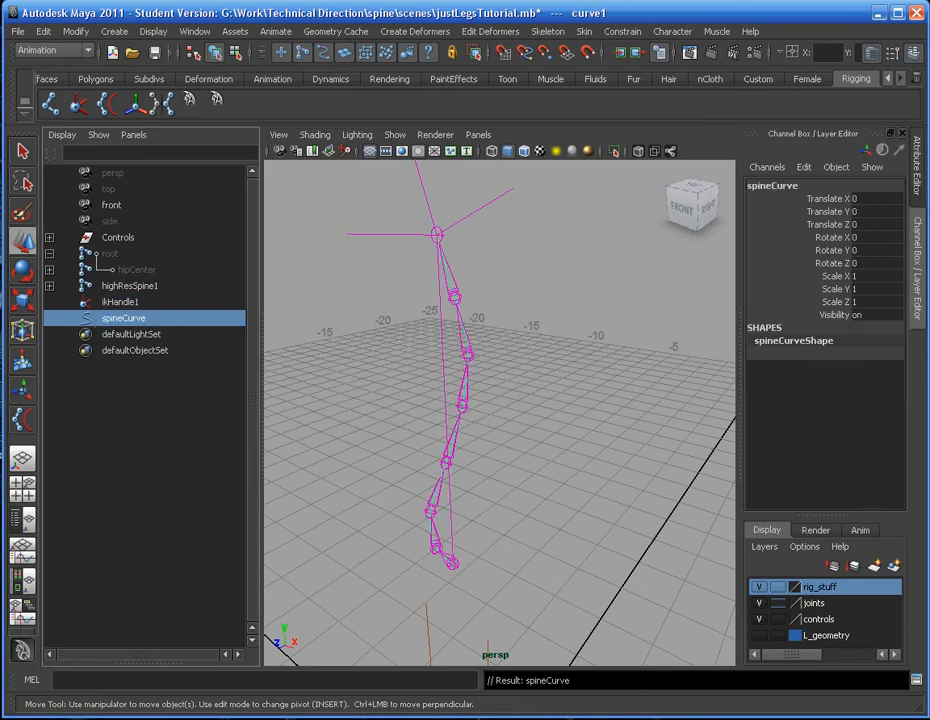
Hide the highResSpine1 joint chain so only spineCurve and the IK handle remain visible
{"action": "left_click", "coordinate": [128, 284]}
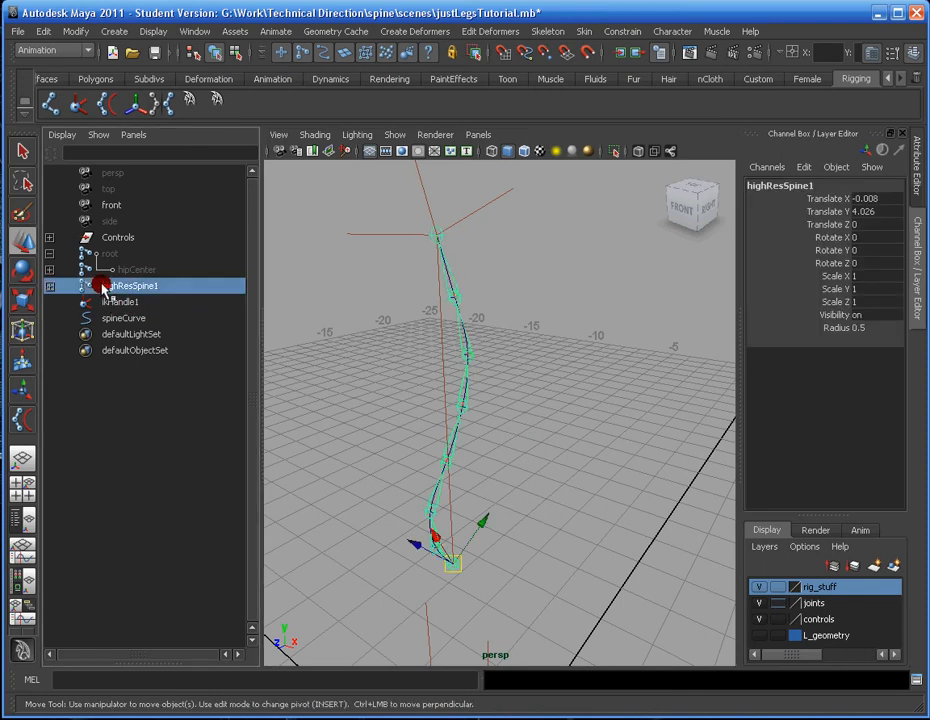
{"action": "left_click", "coordinate": [132, 286]}
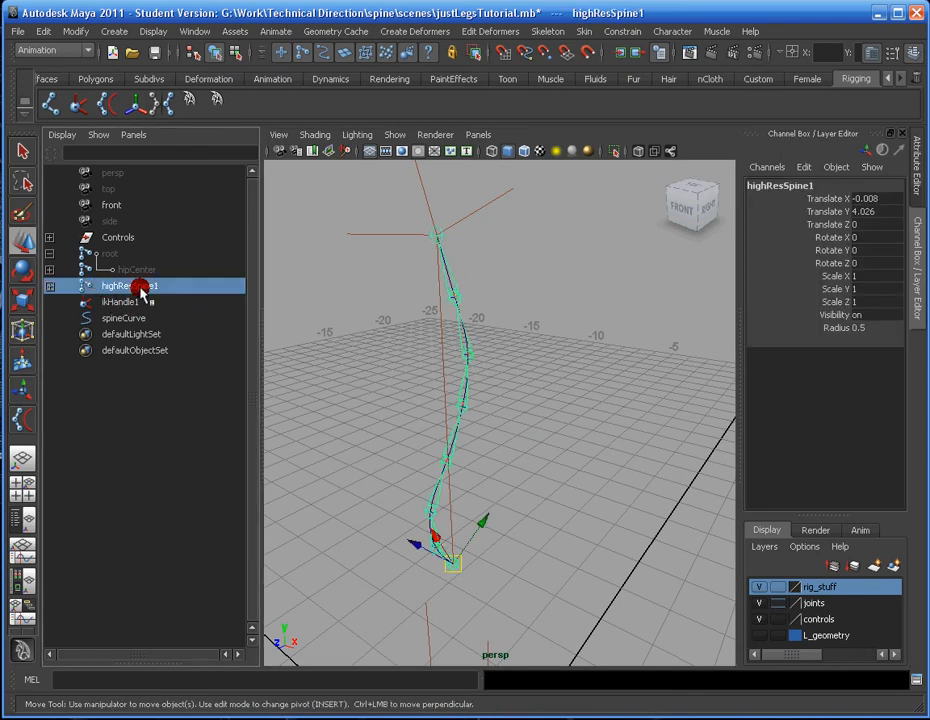
{"action": "left_click", "coordinate": [456, 280]}
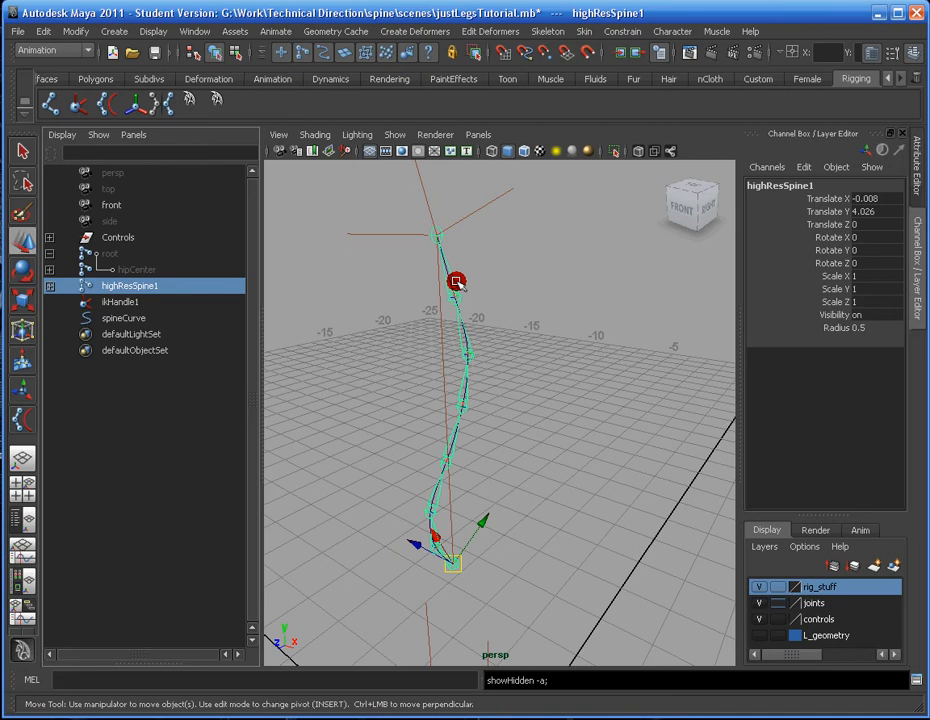
{"action": "left_click", "coordinate": [124, 316]}
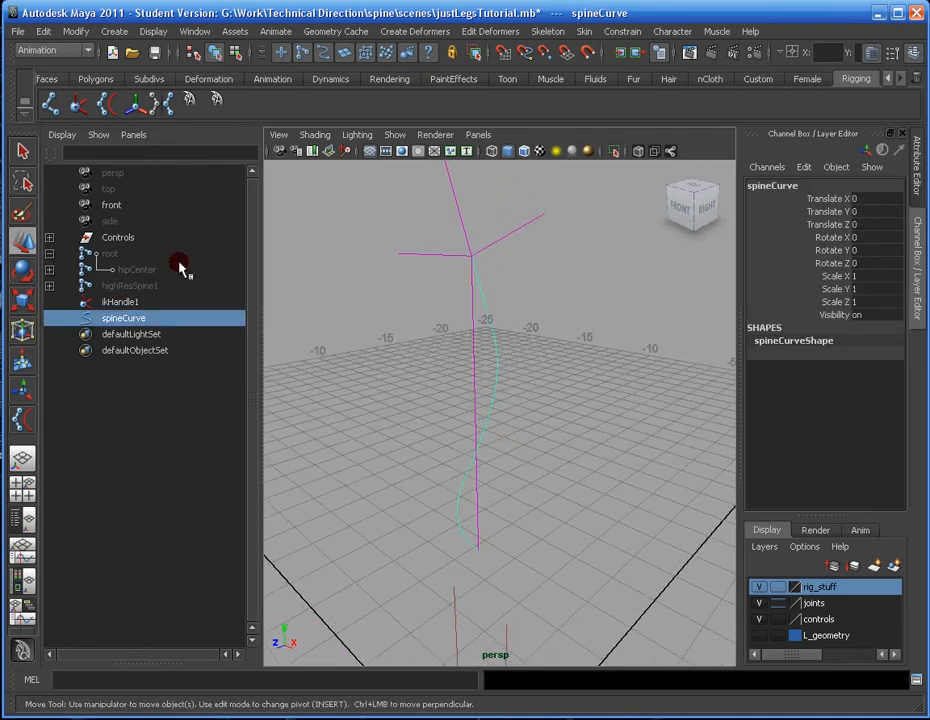
{"action": "mouse_move", "coordinate": [430, 300]}
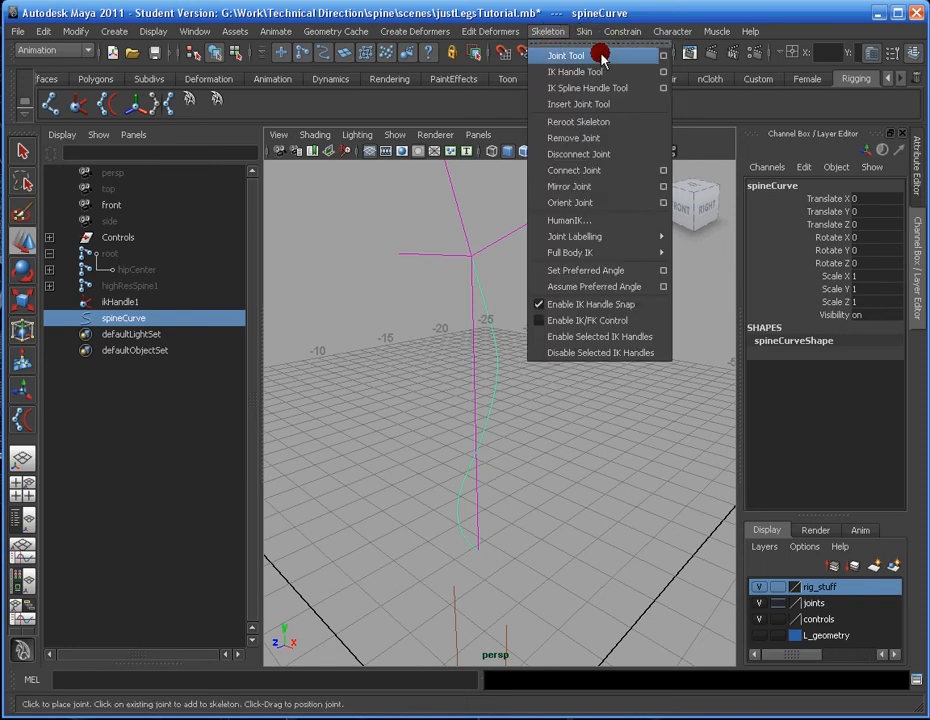
Draw a four-joint chain, joint1 to joint4, up along spineCurve with the Joint Tool
{"action": "left_click", "coordinate": [488, 392]}
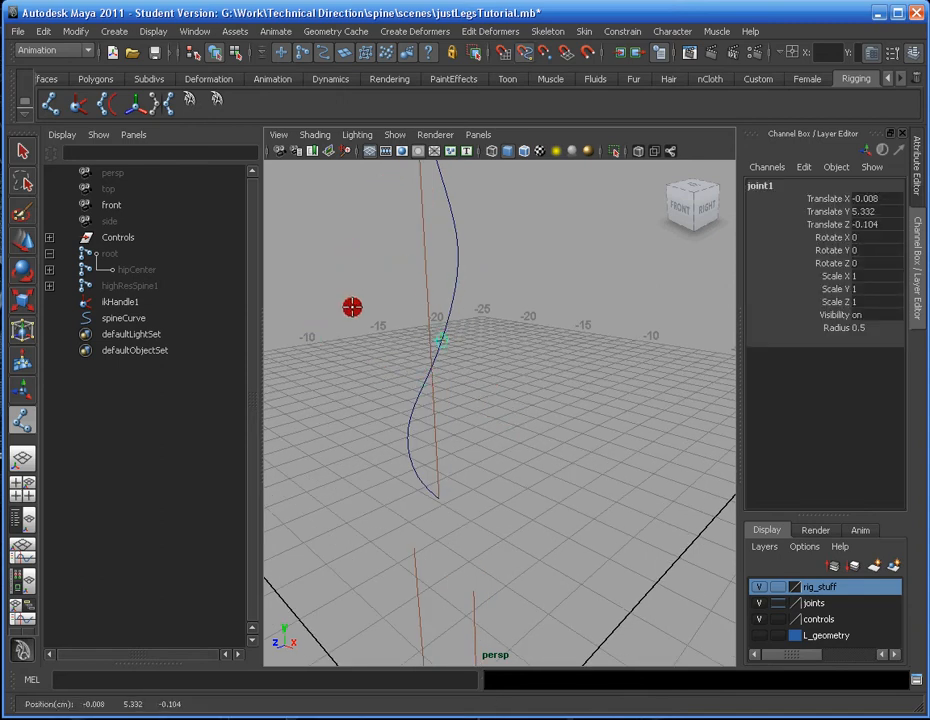
{"action": "left_click", "coordinate": [582, 528]}
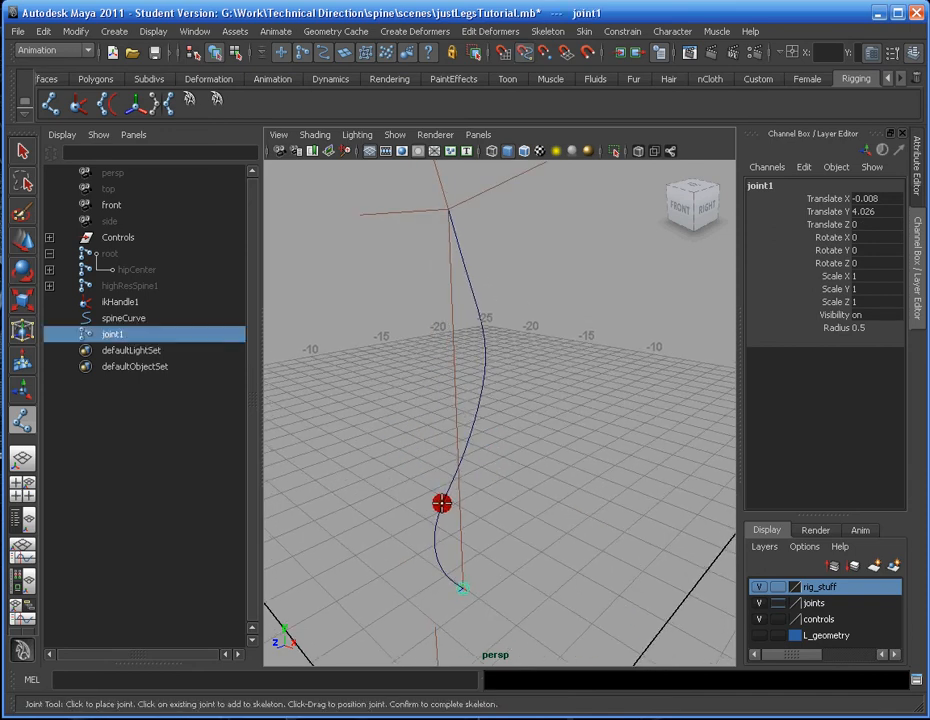
{"action": "left_click", "coordinate": [462, 588]}
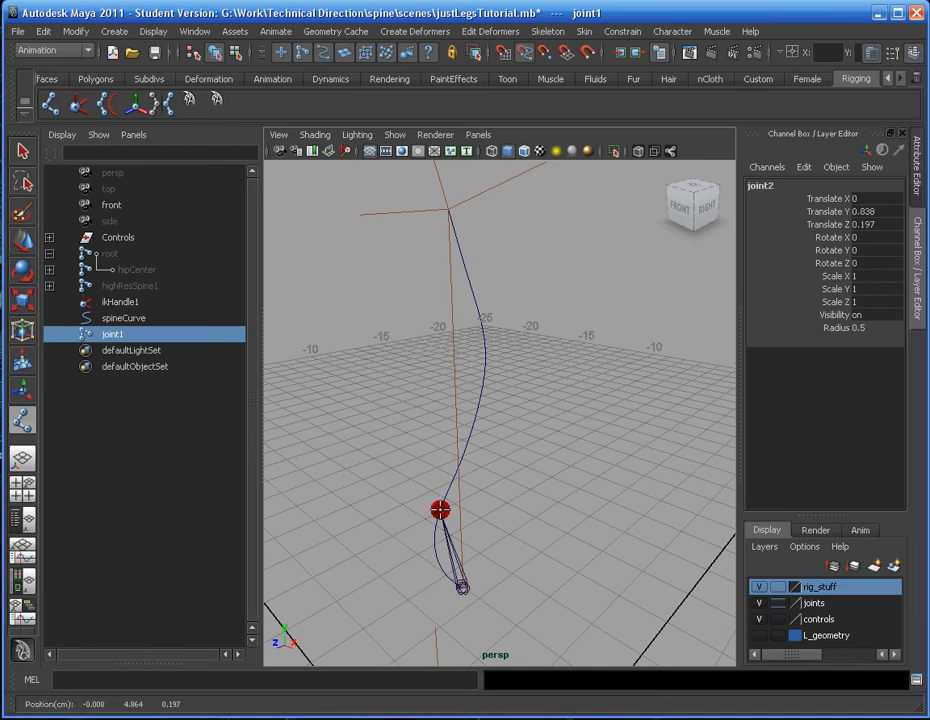
{"action": "left_click_drag", "start_coordinate": [440, 510], "coordinate": [444, 496]}
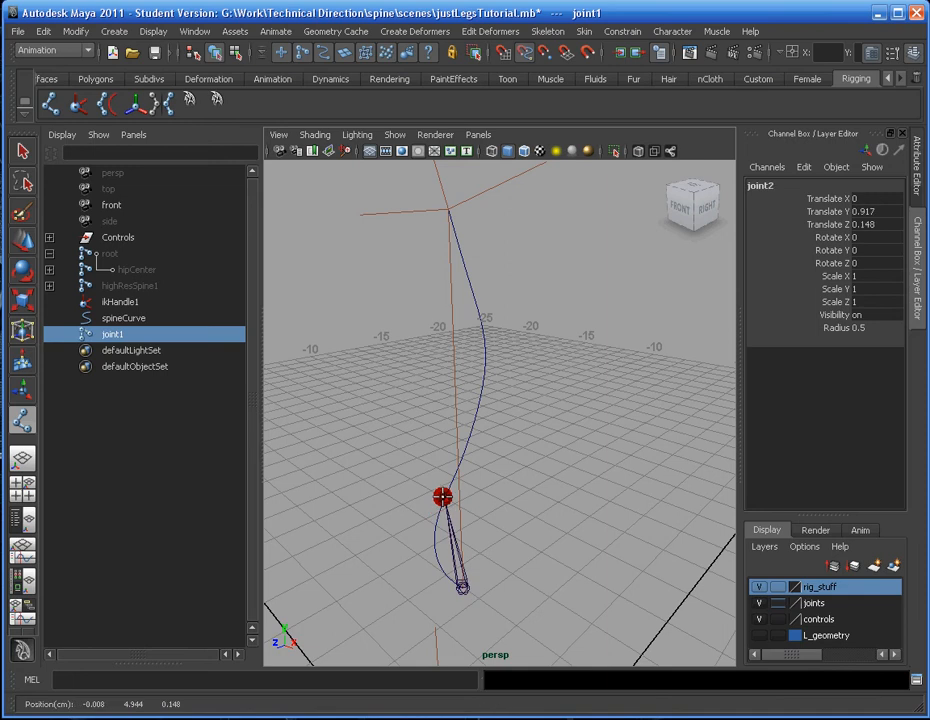
{"action": "left_click", "coordinate": [484, 384]}
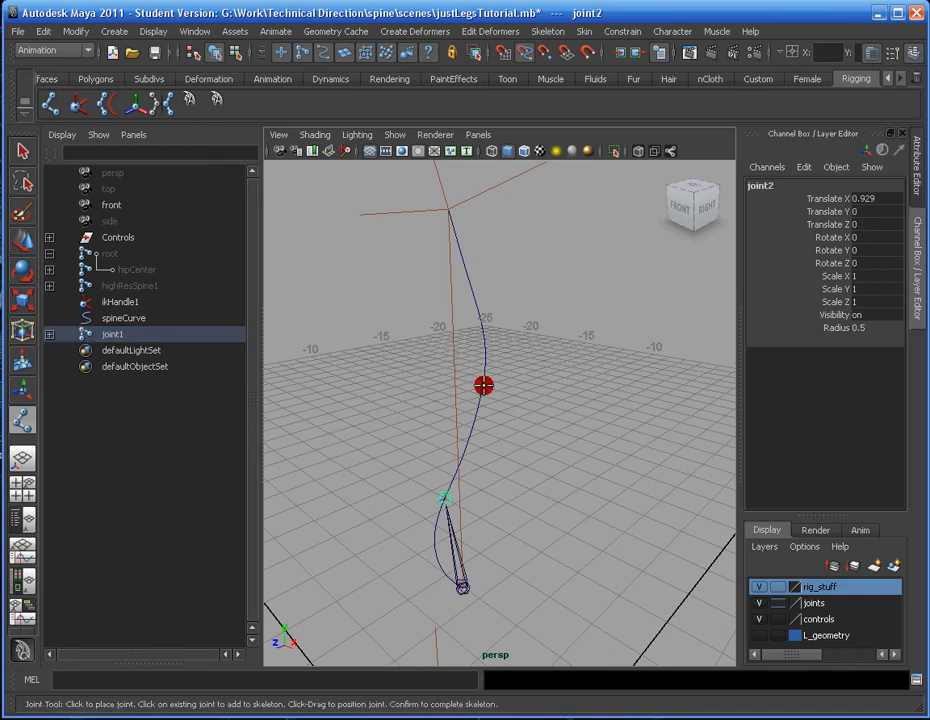
{"action": "left_click", "coordinate": [486, 390]}
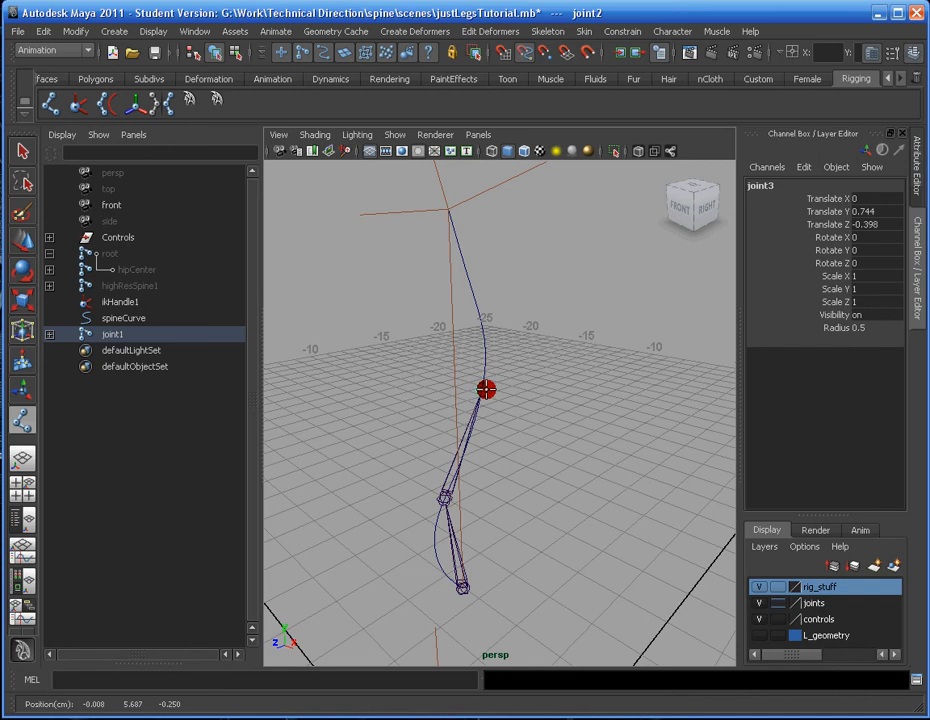
{"action": "left_click_drag", "start_coordinate": [486, 390], "coordinate": [488, 384]}
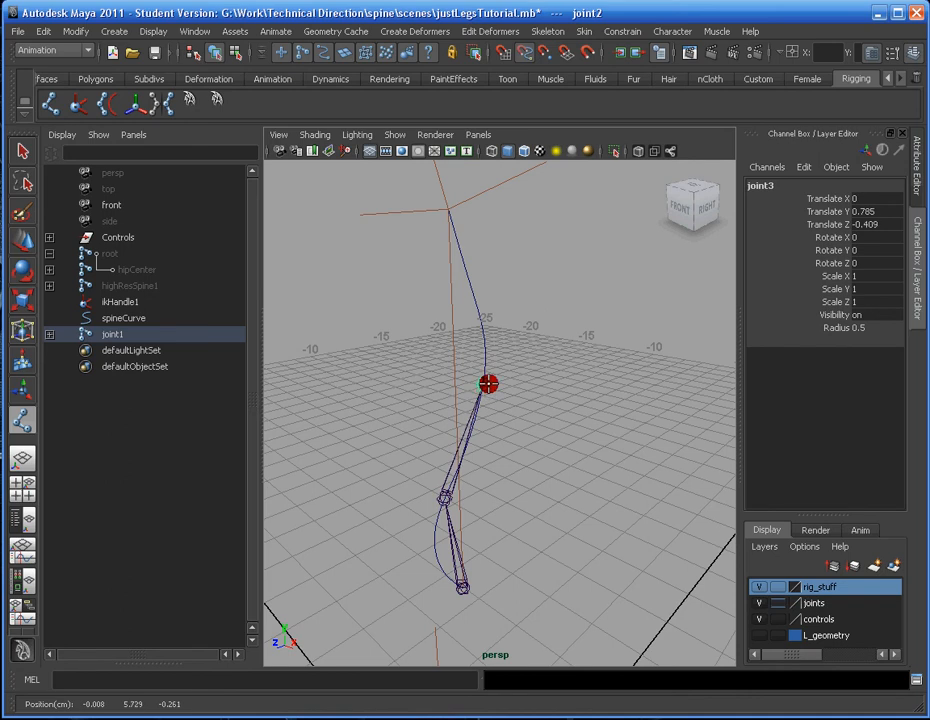
{"action": "left_click", "coordinate": [464, 260]}
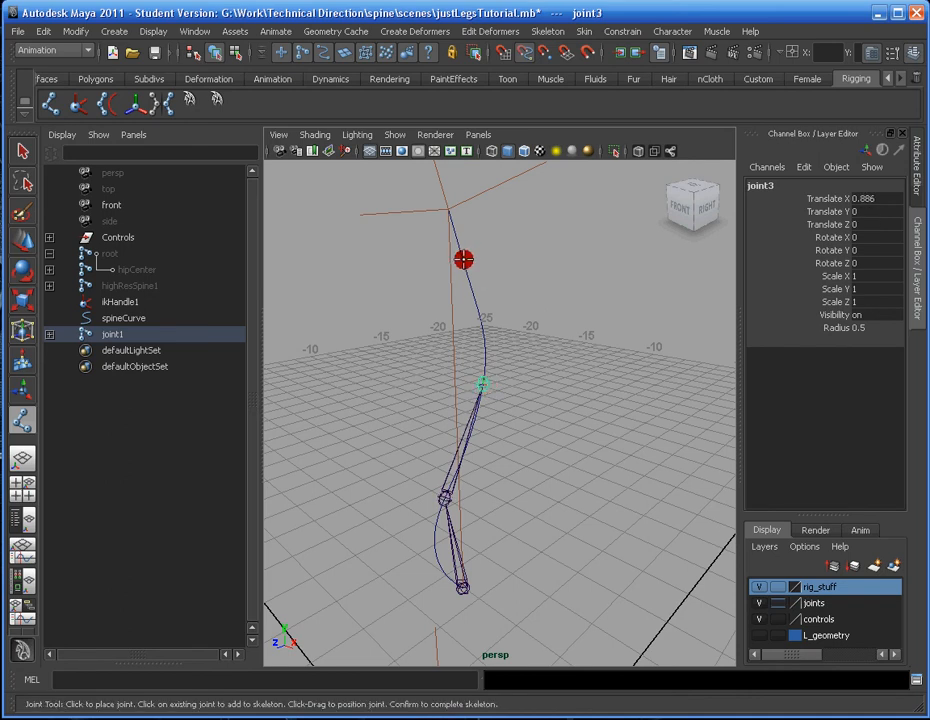
{"action": "left_click", "coordinate": [446, 210]}
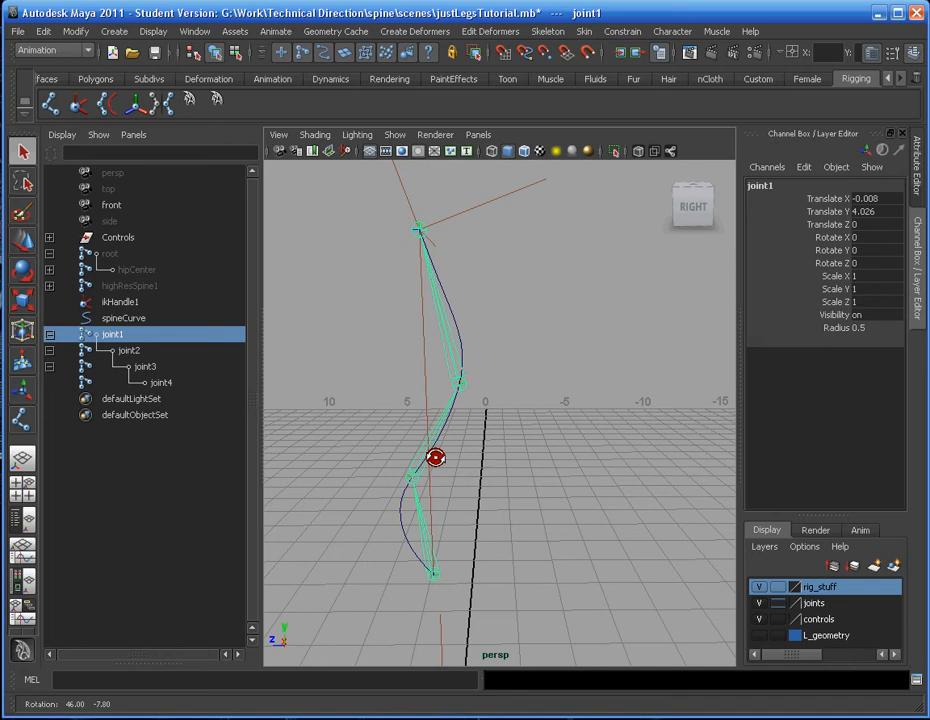
Move joint3 sideways to bend the chain and confirm spineCurve deforms with it
{"action": "left_click_drag", "start_coordinate": [436, 456], "coordinate": [510, 336]}
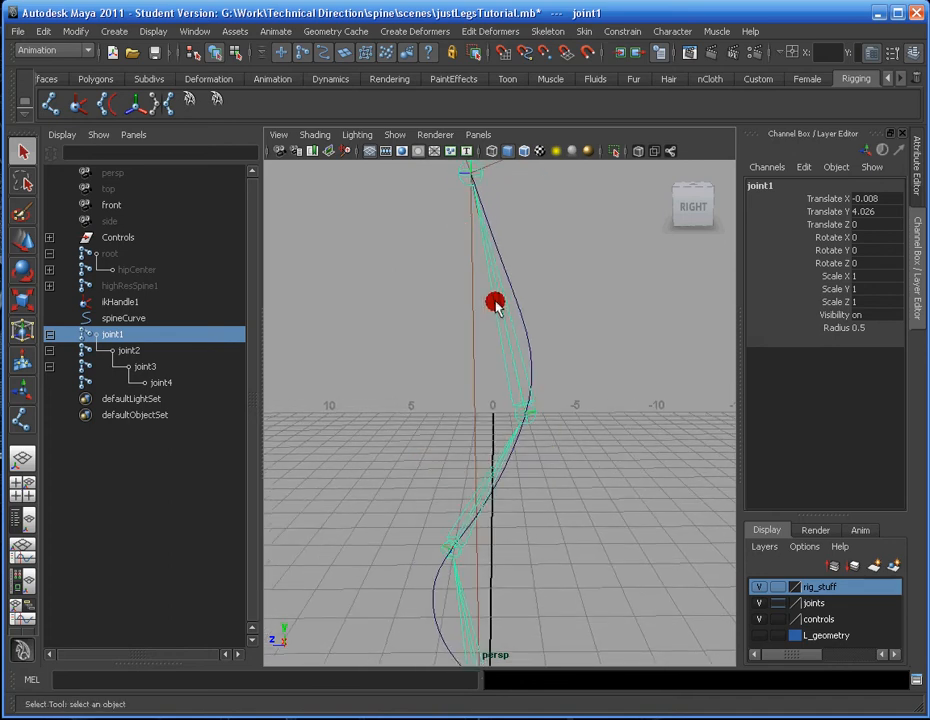
{"action": "left_click_drag", "start_coordinate": [496, 302], "coordinate": [518, 408]}
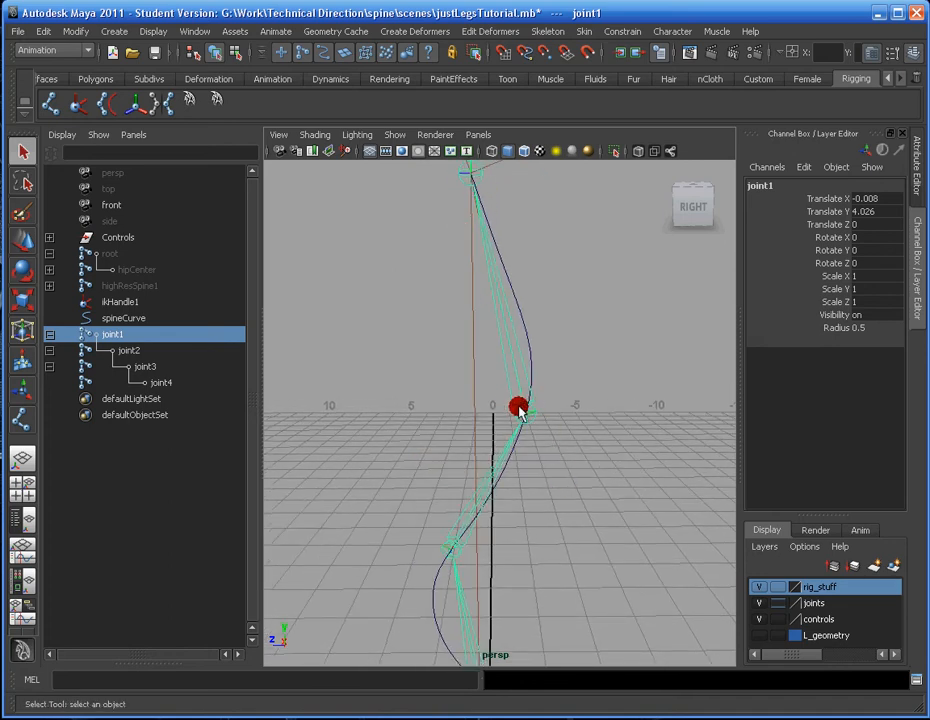
{"action": "left_click", "coordinate": [146, 366]}
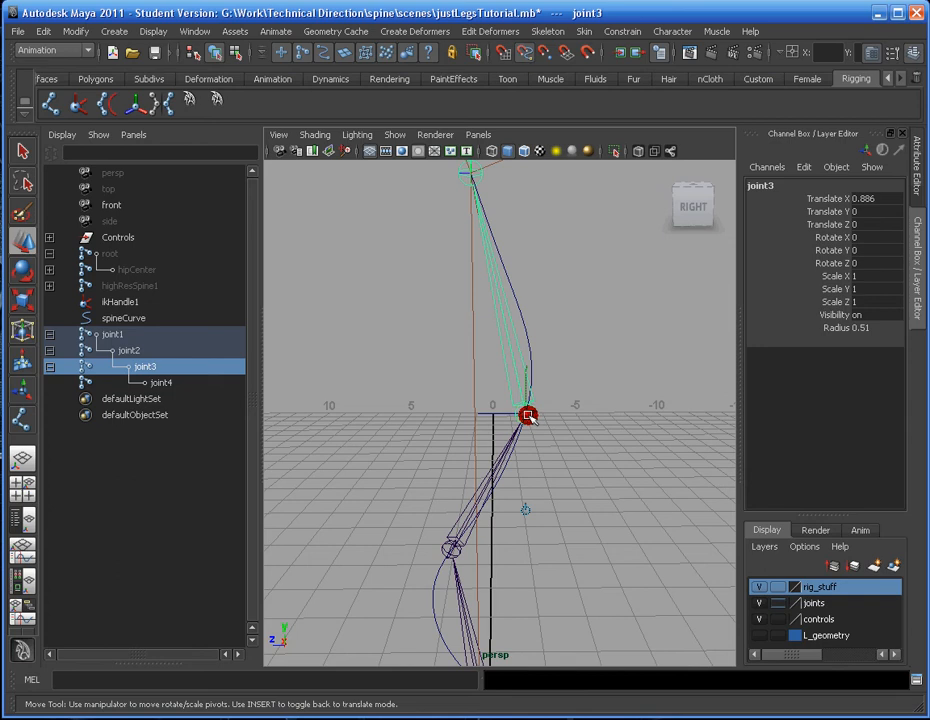
{"action": "left_click_drag", "start_coordinate": [528, 416], "coordinate": [512, 416]}
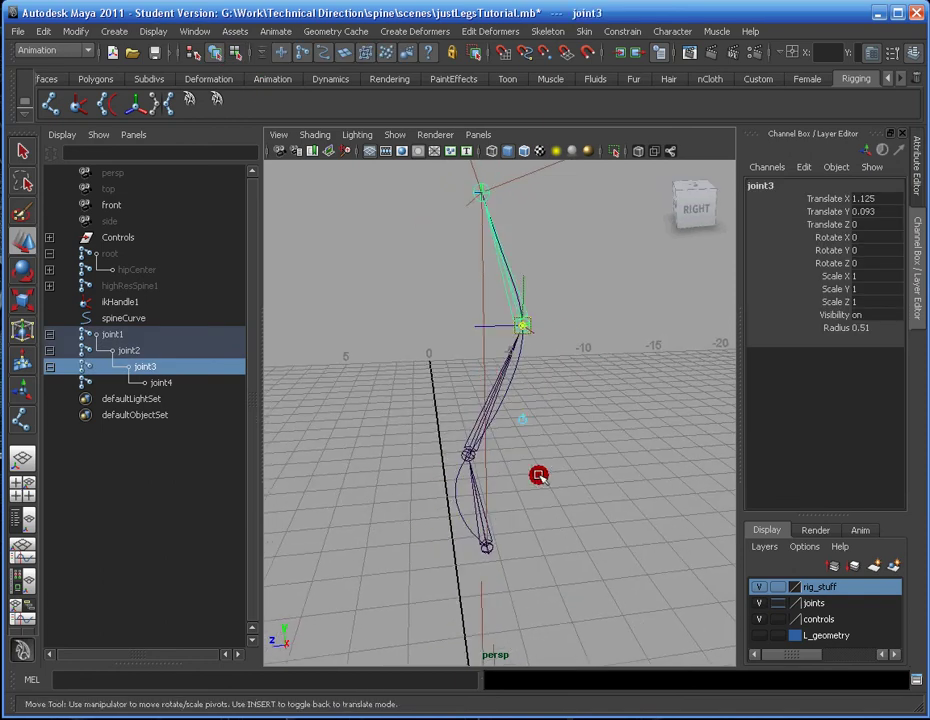
{"action": "mouse_move", "coordinate": [520, 440]}
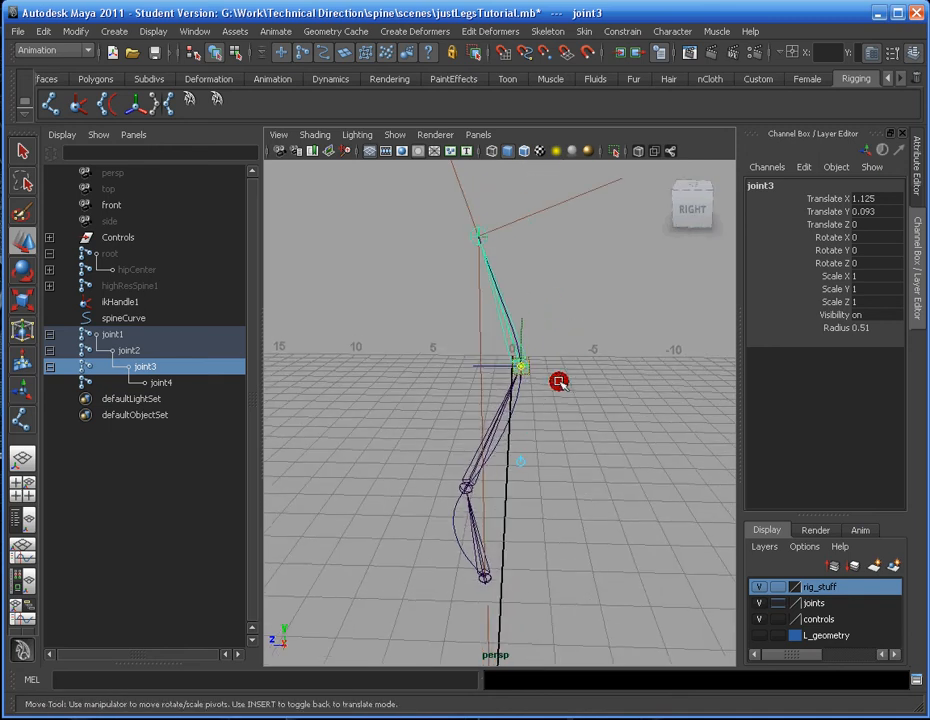
{"action": "mouse_move", "coordinate": [432, 336]}
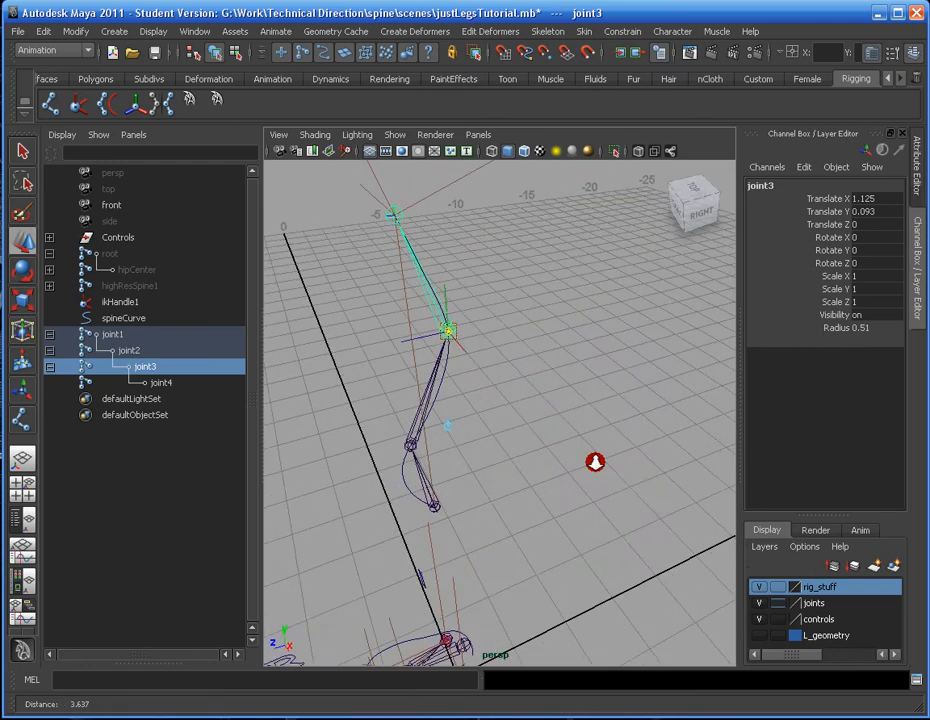
{"action": "left_click", "coordinate": [114, 32]}
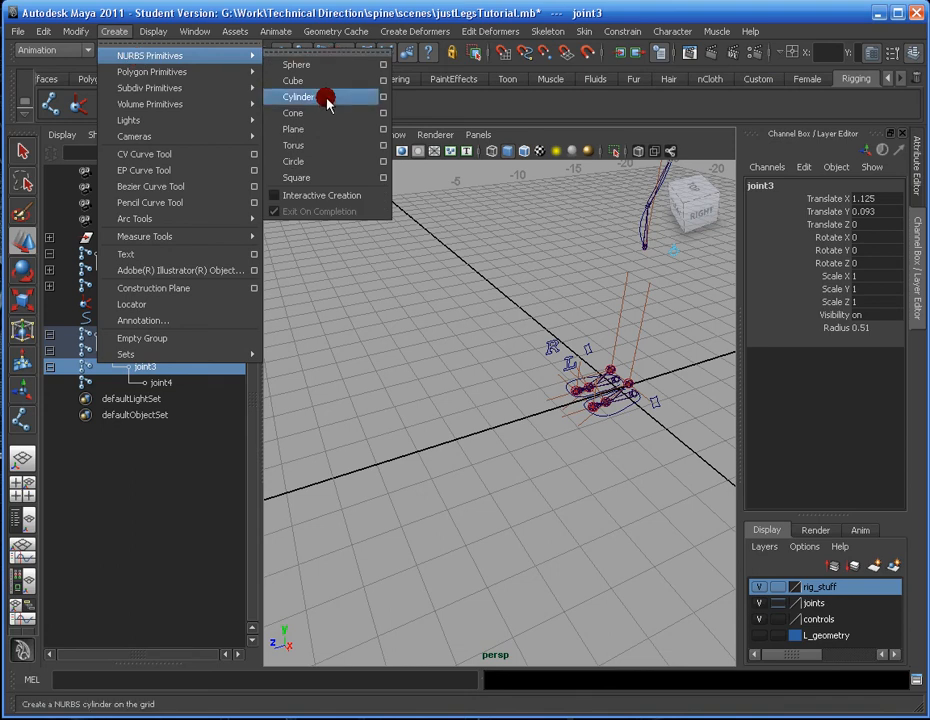
{"action": "mouse_move", "coordinate": [292, 160]}
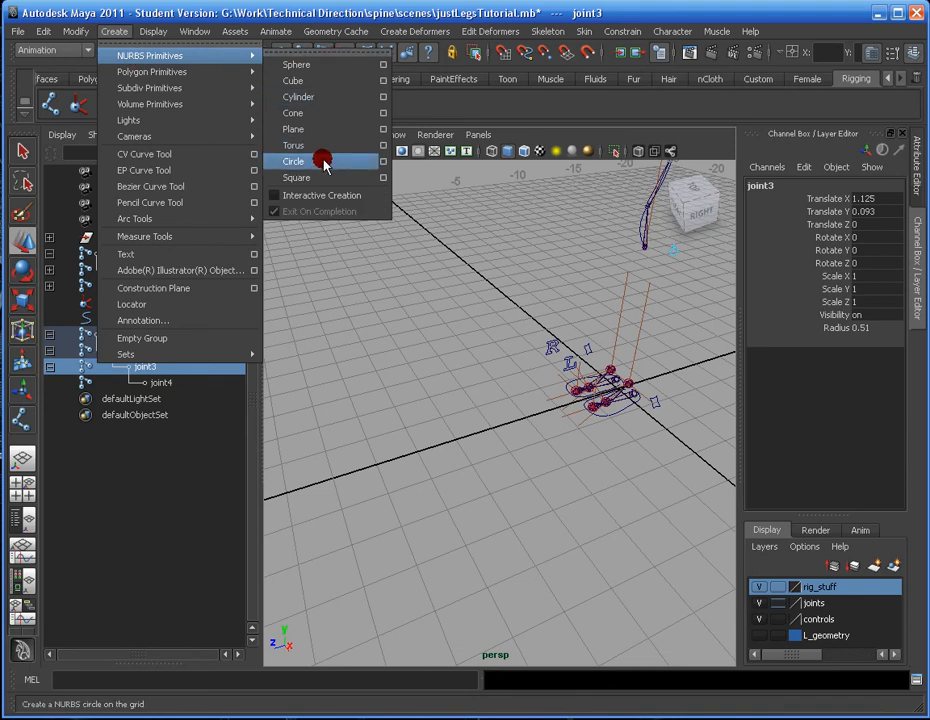
Create two NURBS circles, nurbsCircle1 and nurbsCircle2, at the origin as controllers
{"action": "left_click", "coordinate": [292, 160]}
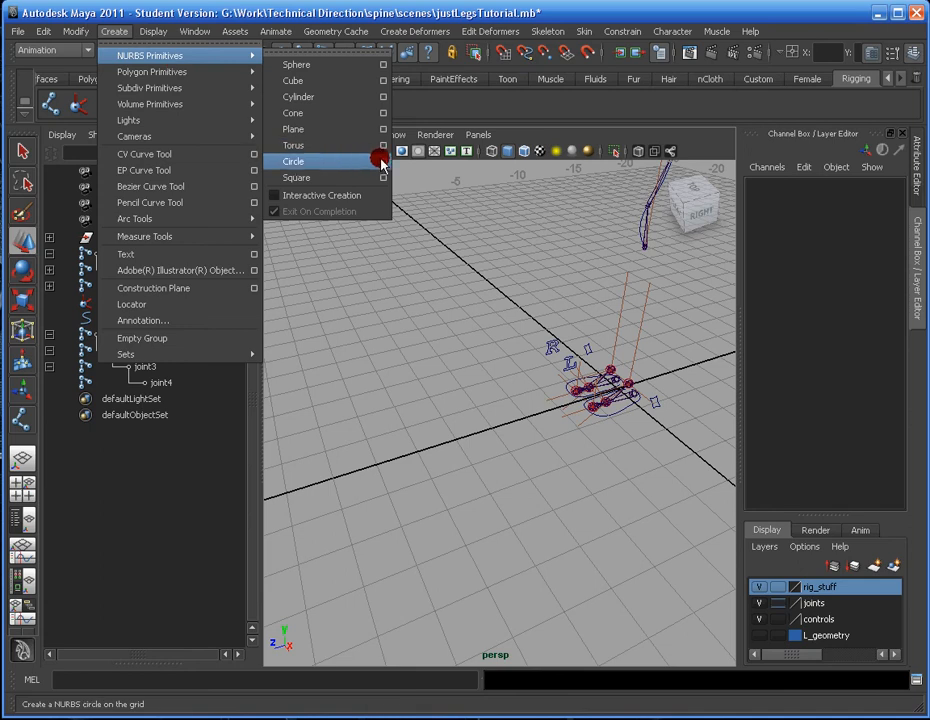
{"action": "left_click", "coordinate": [384, 160]}
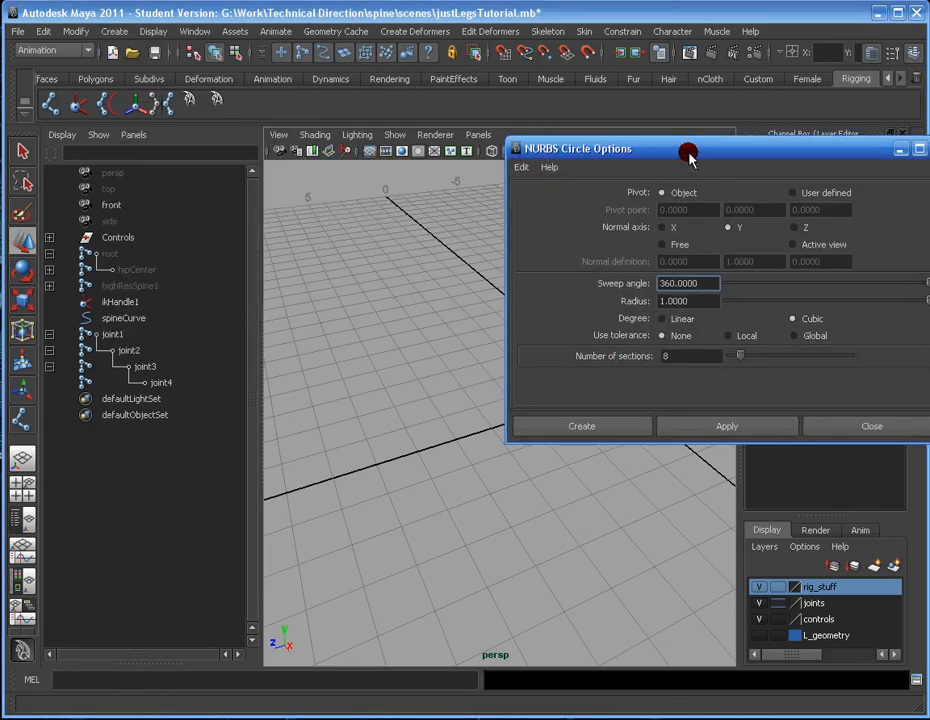
{"action": "left_click", "coordinate": [580, 426]}
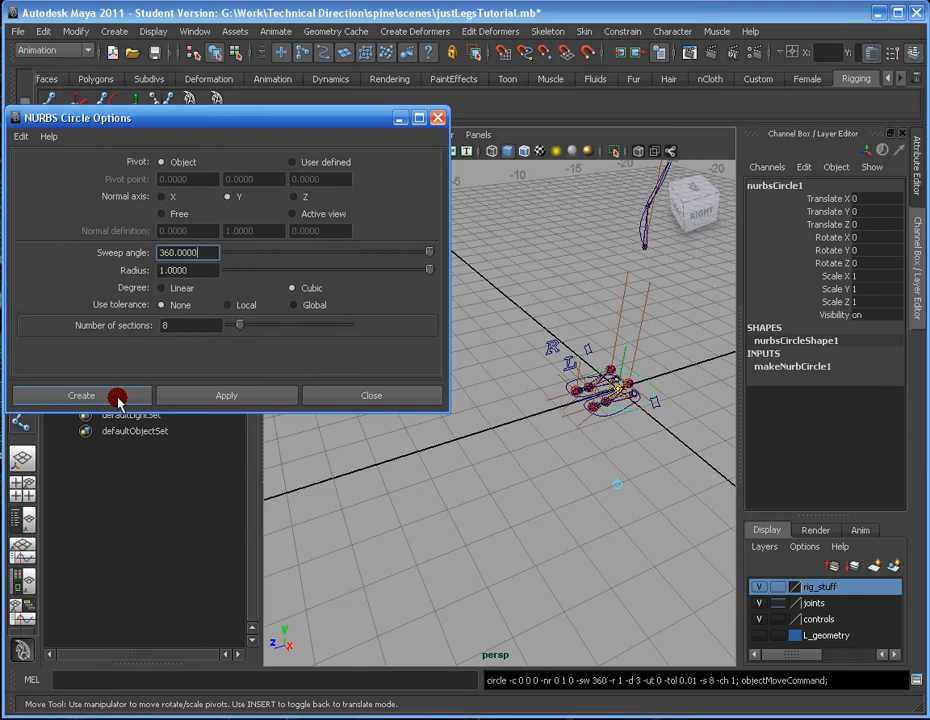
{"action": "left_click", "coordinate": [80, 396]}
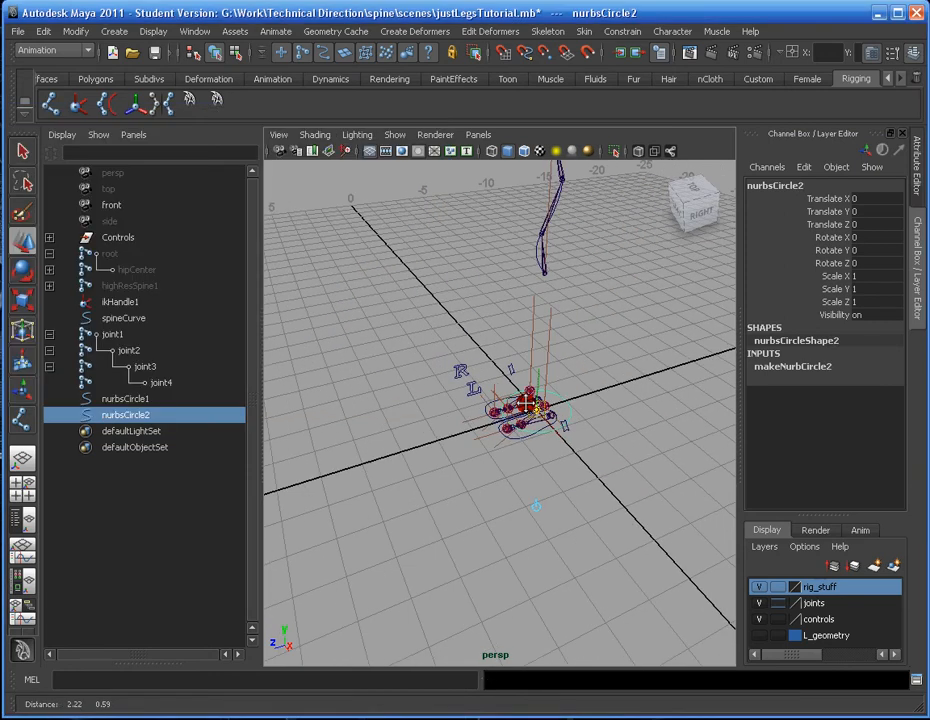
Scale up both circles and position them at lower and upper heights along the chain
{"action": "left_click", "coordinate": [124, 398]}
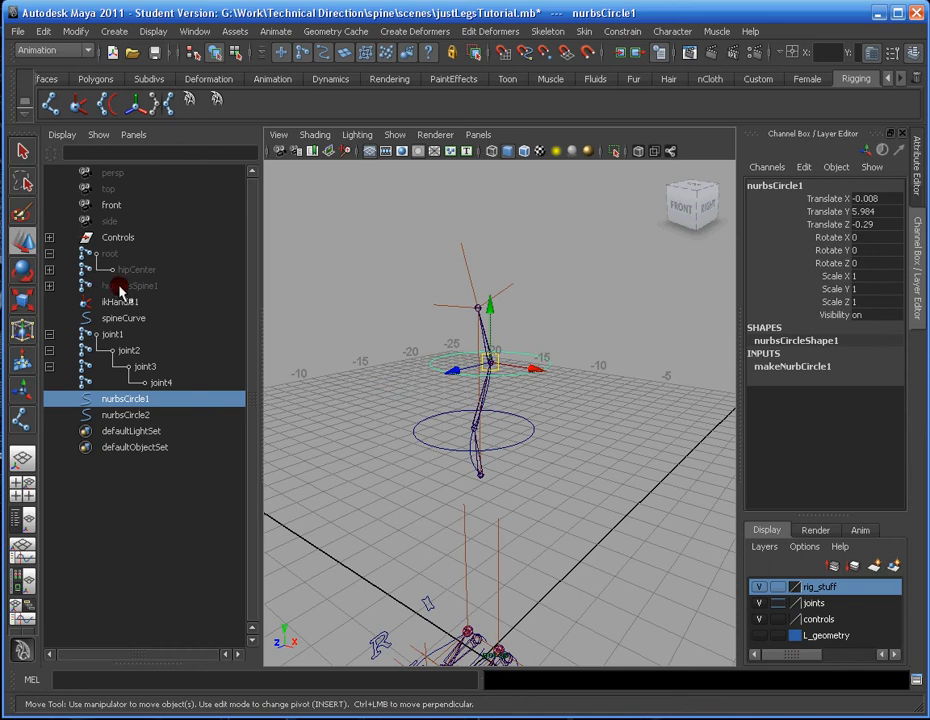
{"action": "left_click", "coordinate": [112, 332]}
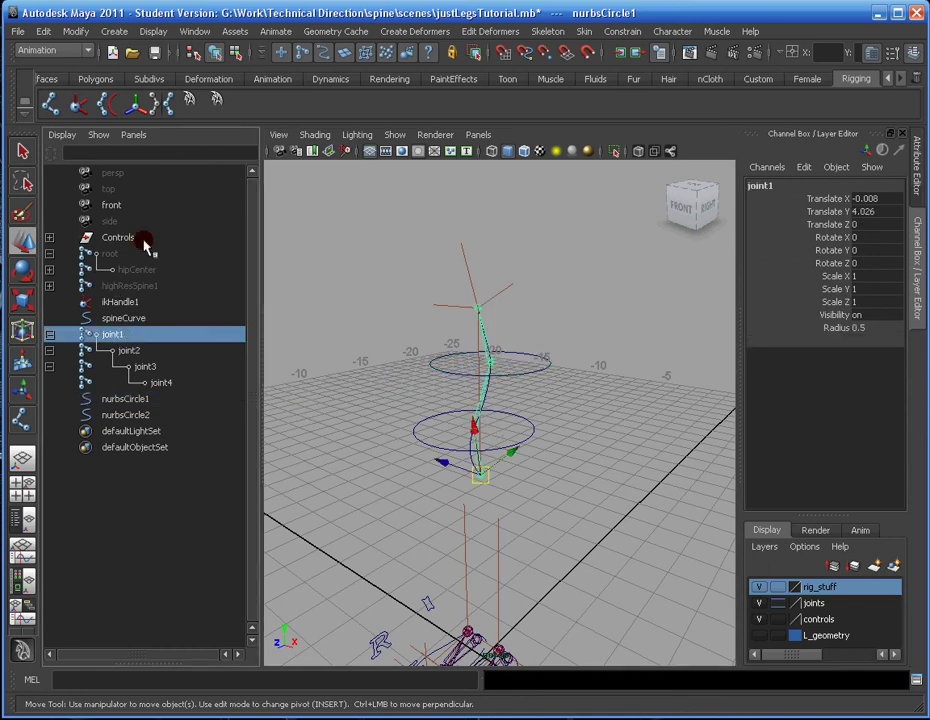
{"action": "left_click", "coordinate": [44, 32]}
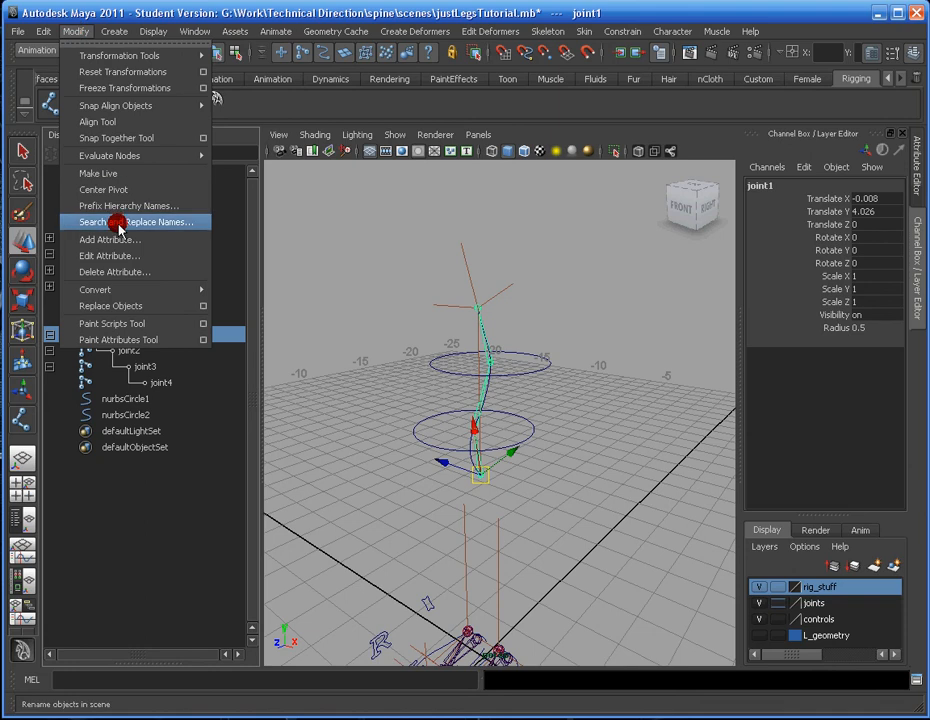
Rename joint1-joint4 to spineRig1-spineRig4 via Search and Replace Names across the hierarchy
{"action": "left_click", "coordinate": [136, 220]}
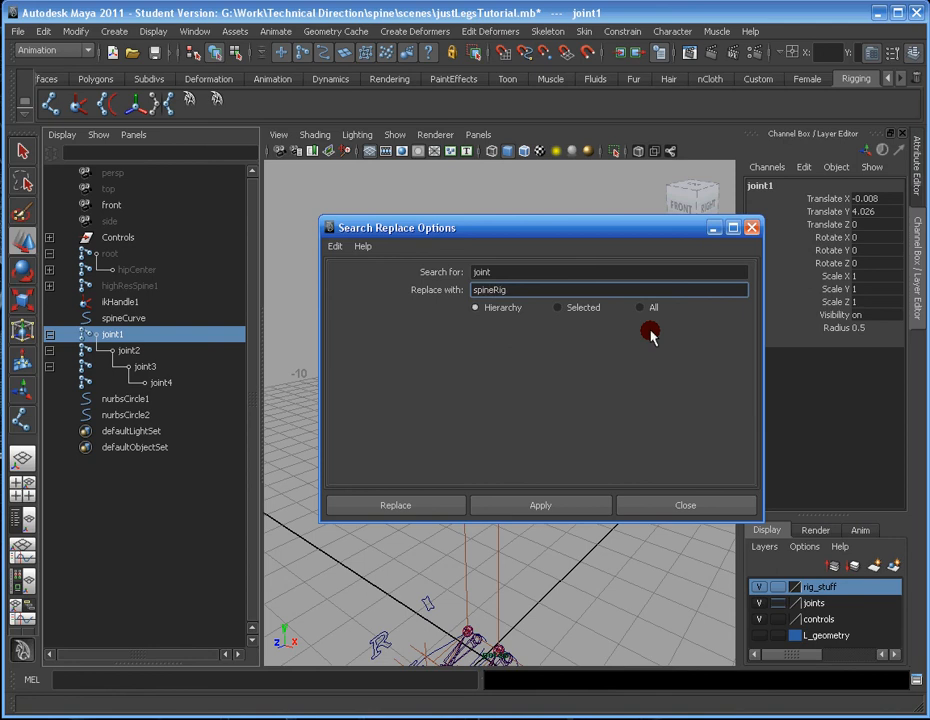
{"action": "left_click", "coordinate": [520, 288]}
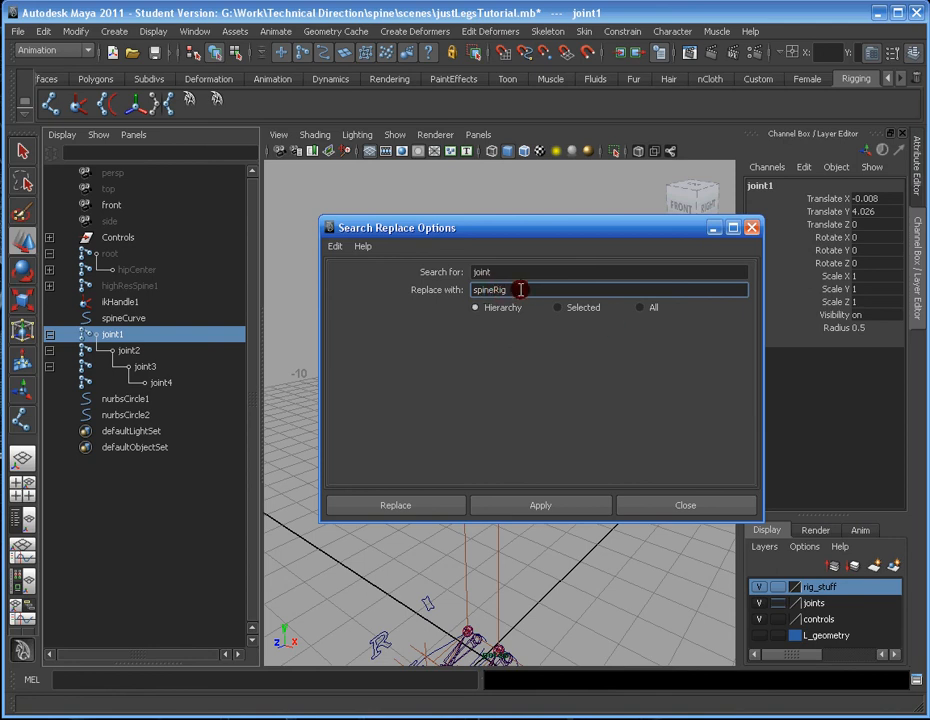
{"action": "left_click", "coordinate": [396, 504]}
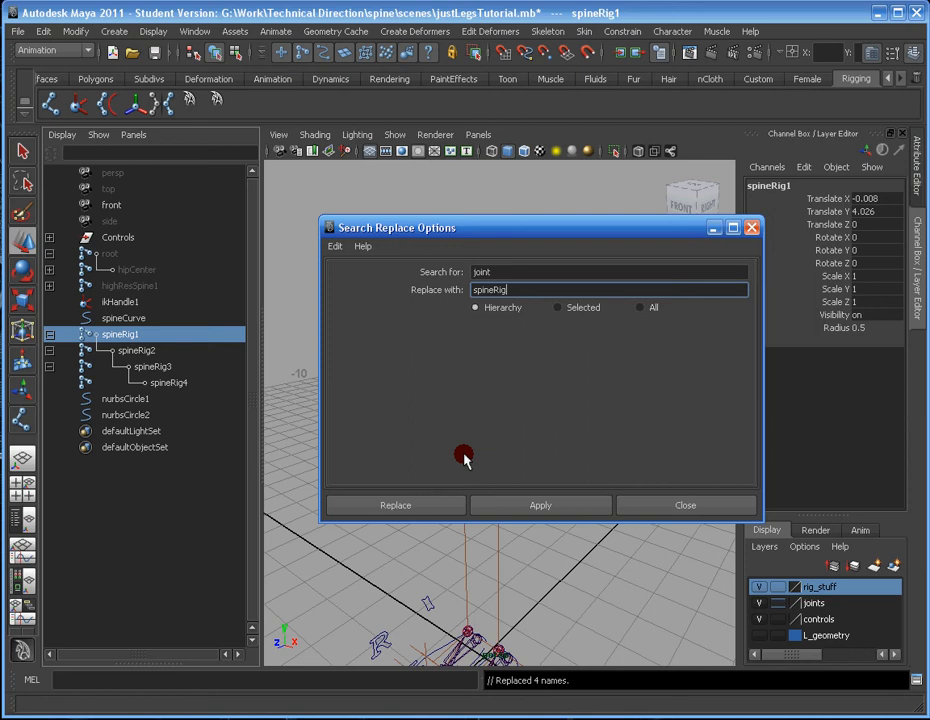
{"action": "left_click", "coordinate": [684, 504]}
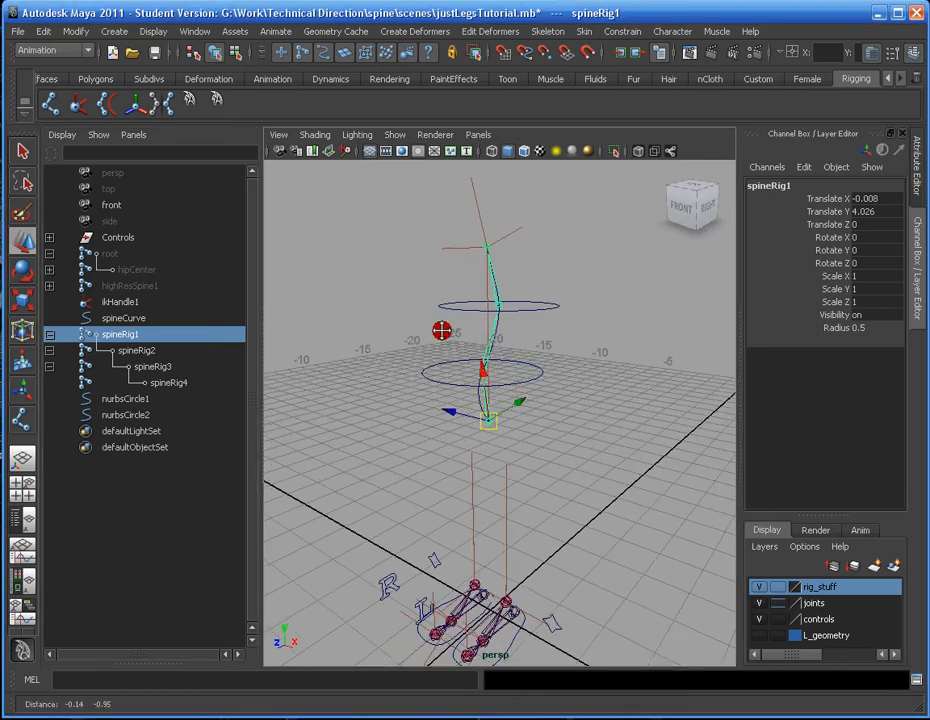
Rename nurbsCircle2 to lowerSpineCtrl and nurbsCircle1 to upperSpineCtrl
{"action": "left_click", "coordinate": [124, 414]}
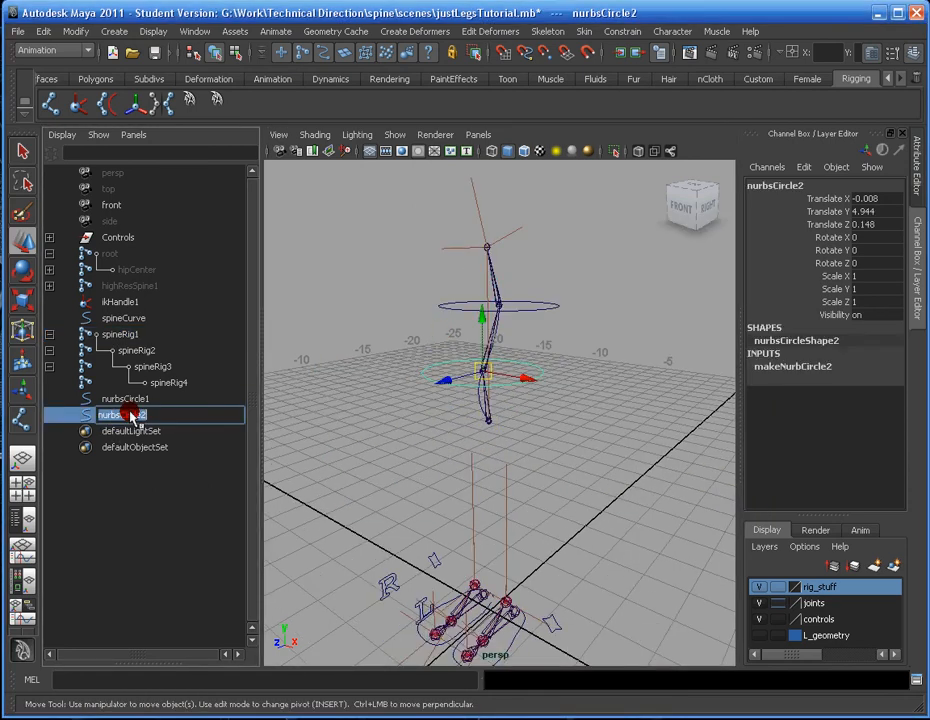
{"action": "double_click", "coordinate": [124, 414]}
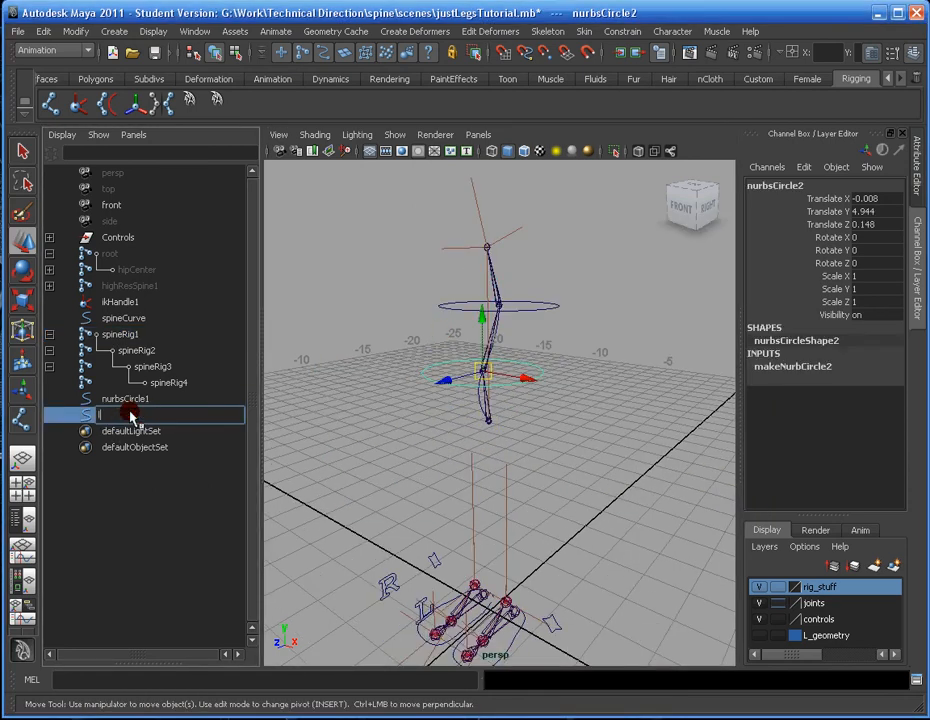
{"action": "type", "text": "lowerj"}
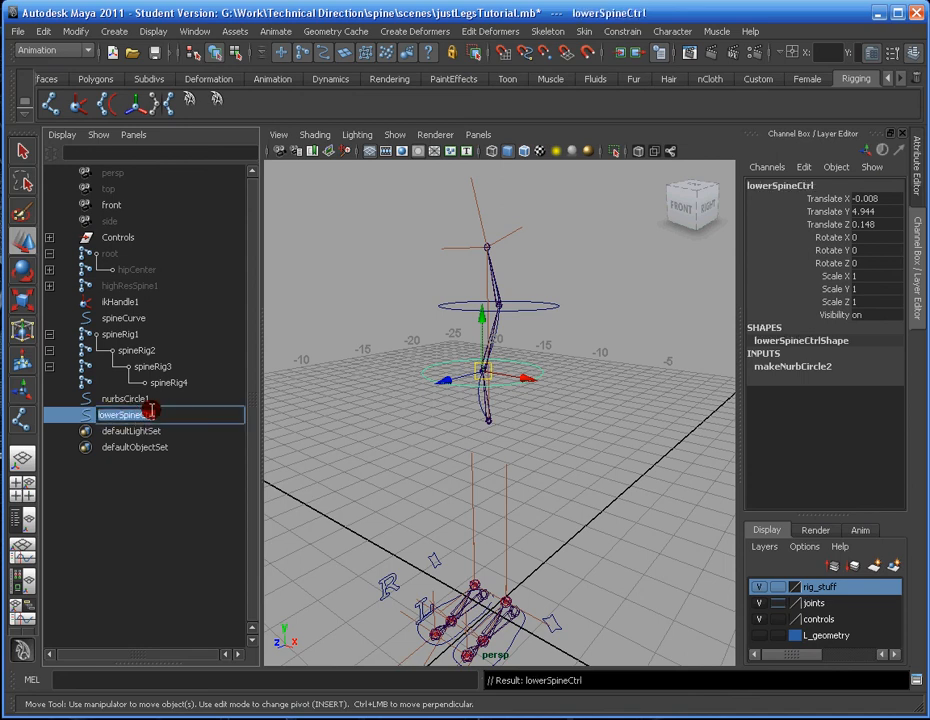
{"action": "left_click", "coordinate": [124, 398]}
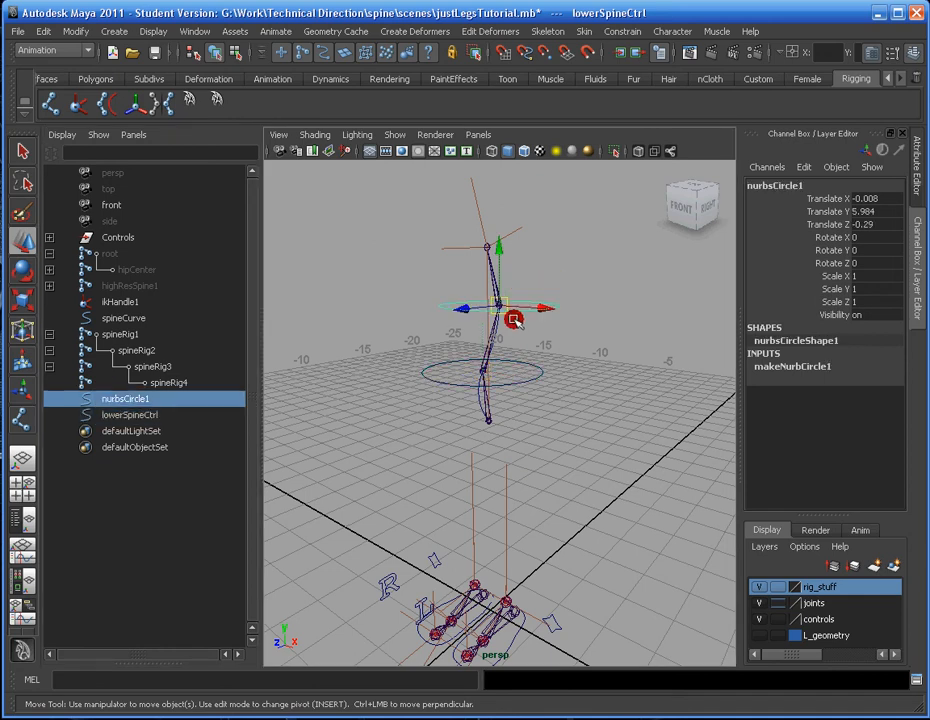
{"action": "double_click", "coordinate": [124, 398]}
{"action": "type", "text": "uSpineCtrl"}
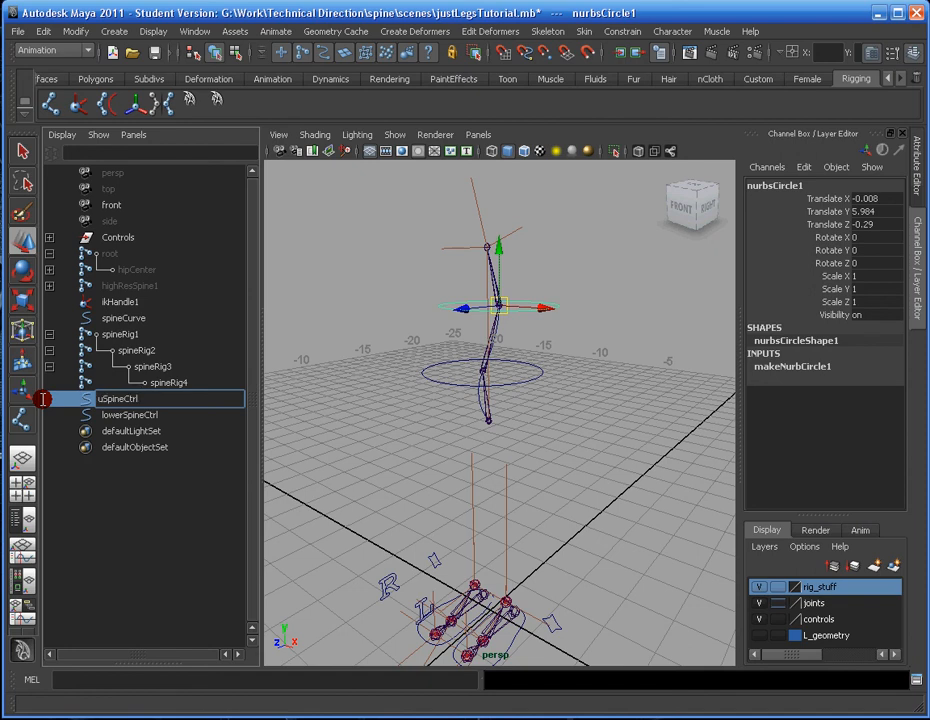
Tilt lowerSpineCtrl about its X axis with the Rotate tool
{"action": "left_click", "coordinate": [128, 414]}
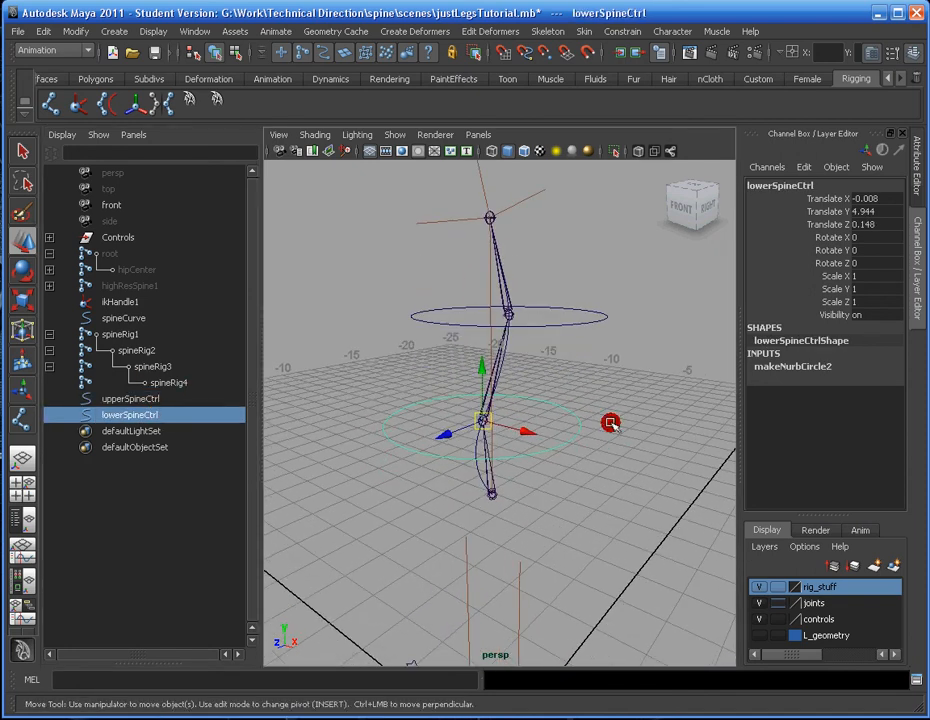
{"action": "mouse_move", "coordinate": [532, 408]}
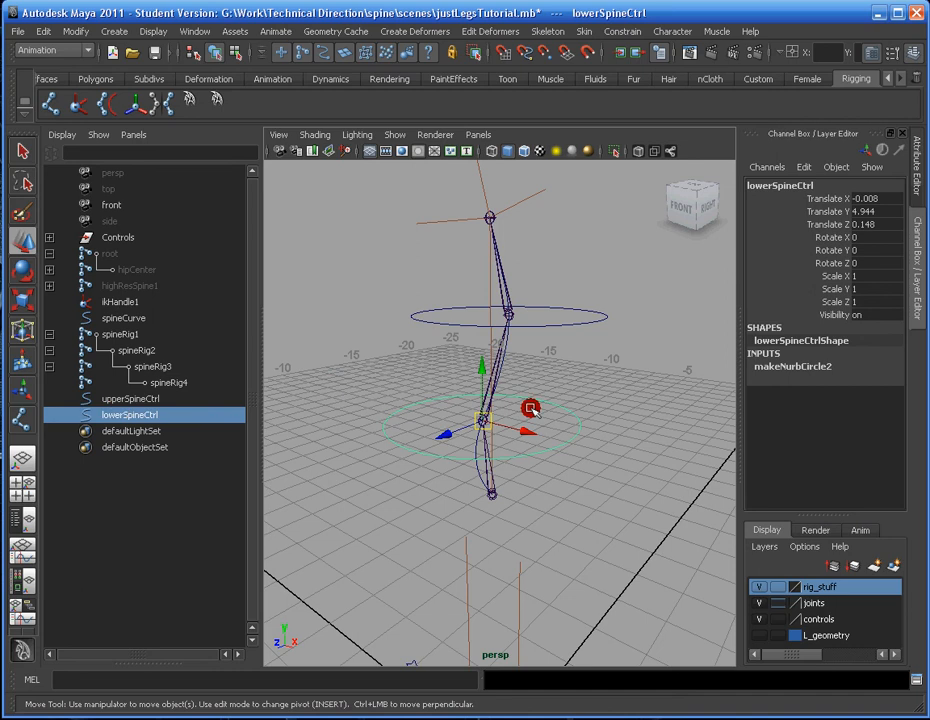
{"action": "left_click", "coordinate": [130, 398]}
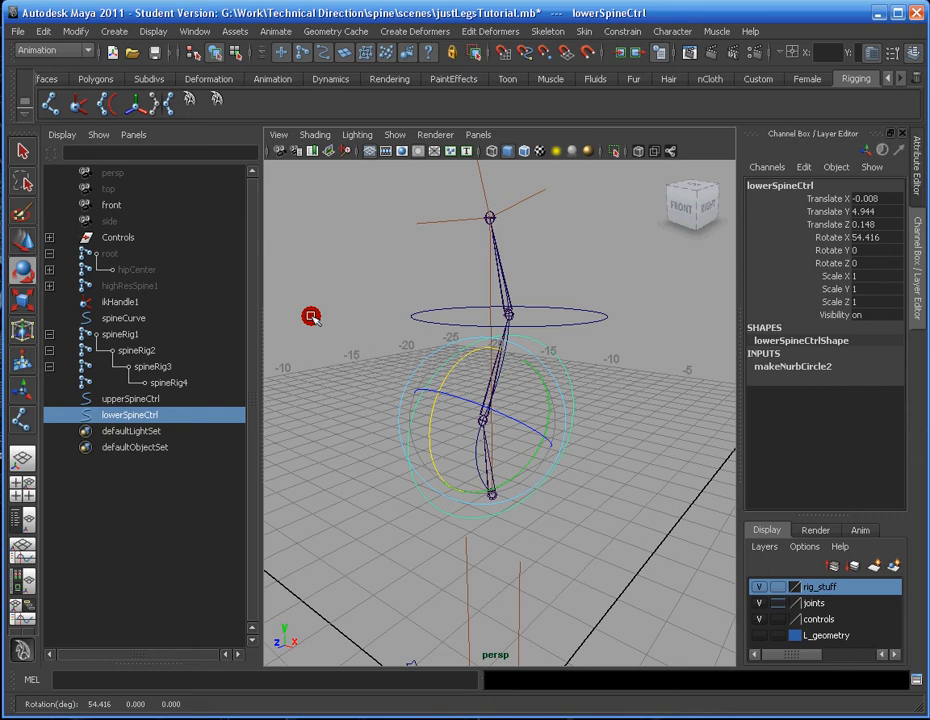
Parent upperSpineCtrl under lowerSpineCtrl in the Outliner and rotate lowerSpineCtrl to verify both follow
{"action": "left_click", "coordinate": [130, 400]}
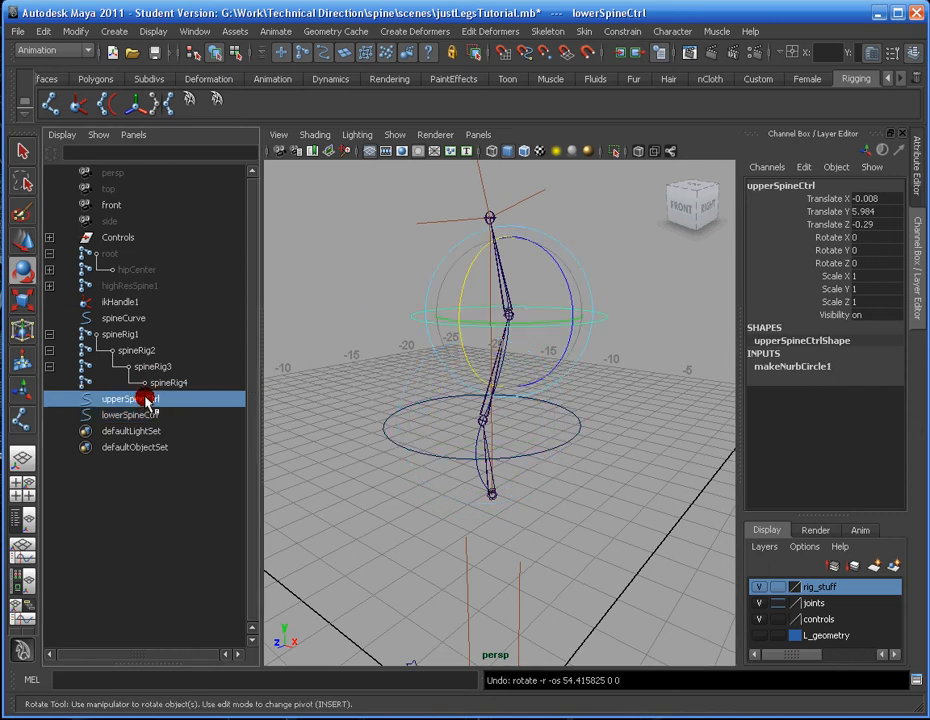
{"action": "left_click", "coordinate": [128, 400]}
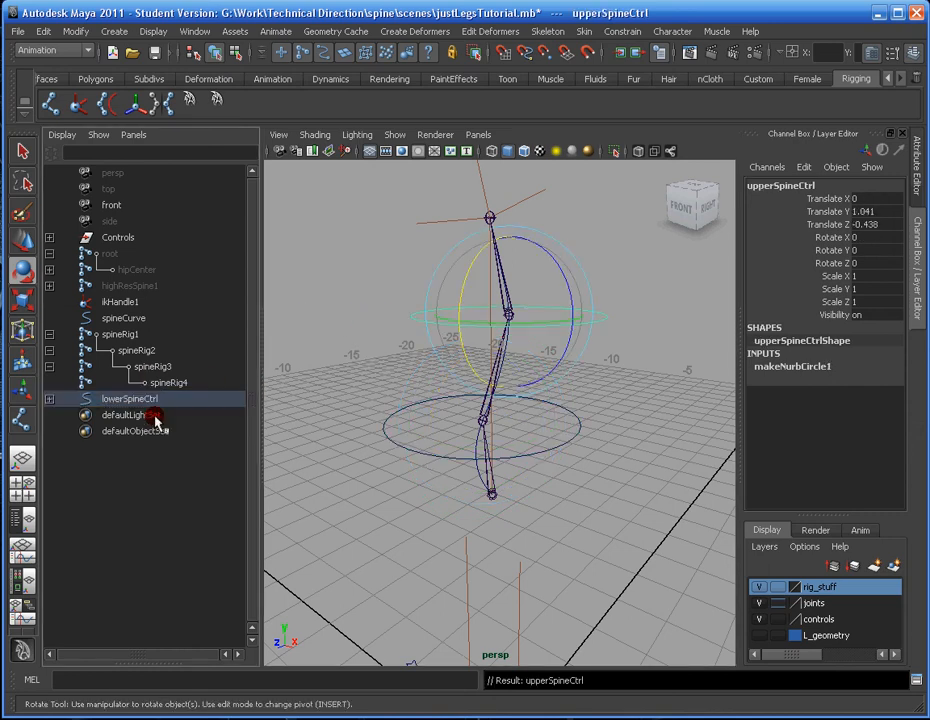
{"action": "left_click", "coordinate": [128, 398]}
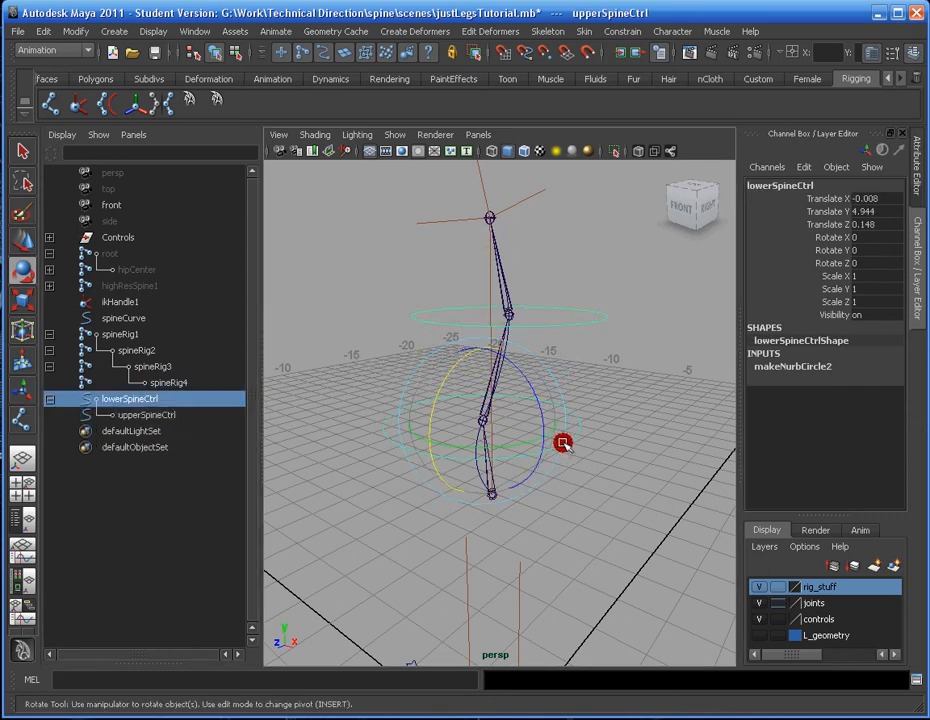
{"action": "left_click_drag", "start_coordinate": [562, 444], "coordinate": [388, 422]}
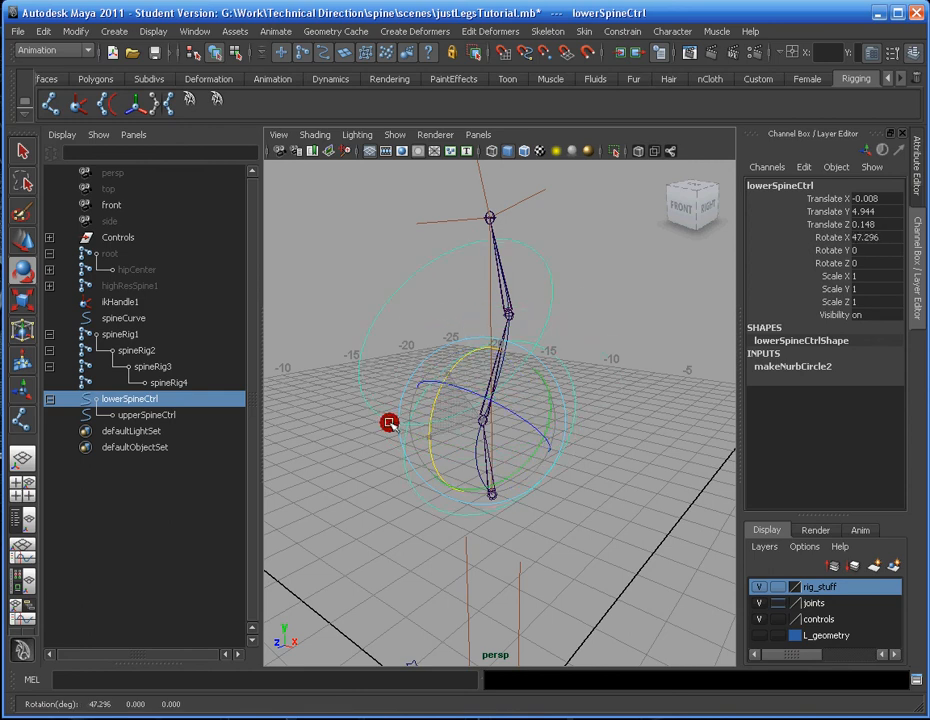
{"action": "left_click_drag", "start_coordinate": [388, 422], "coordinate": [452, 370]}
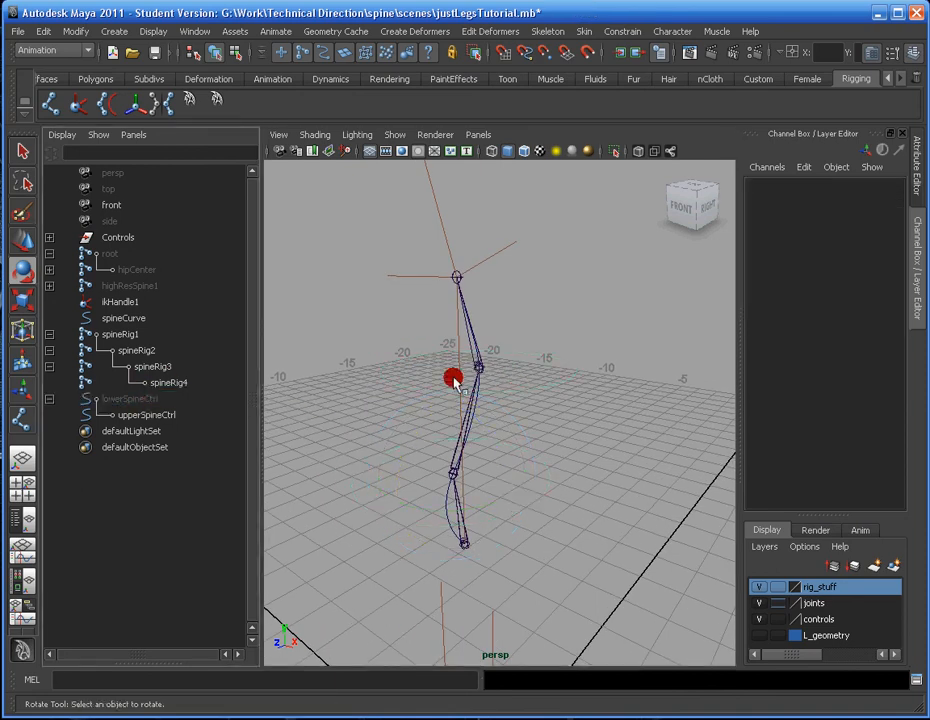
Select spineRig1–spineRig4 plus spineCurve and apply Skin > Bind Skin > Smooth Bind
{"action": "left_click_drag", "start_coordinate": [452, 378], "coordinate": [516, 360]}
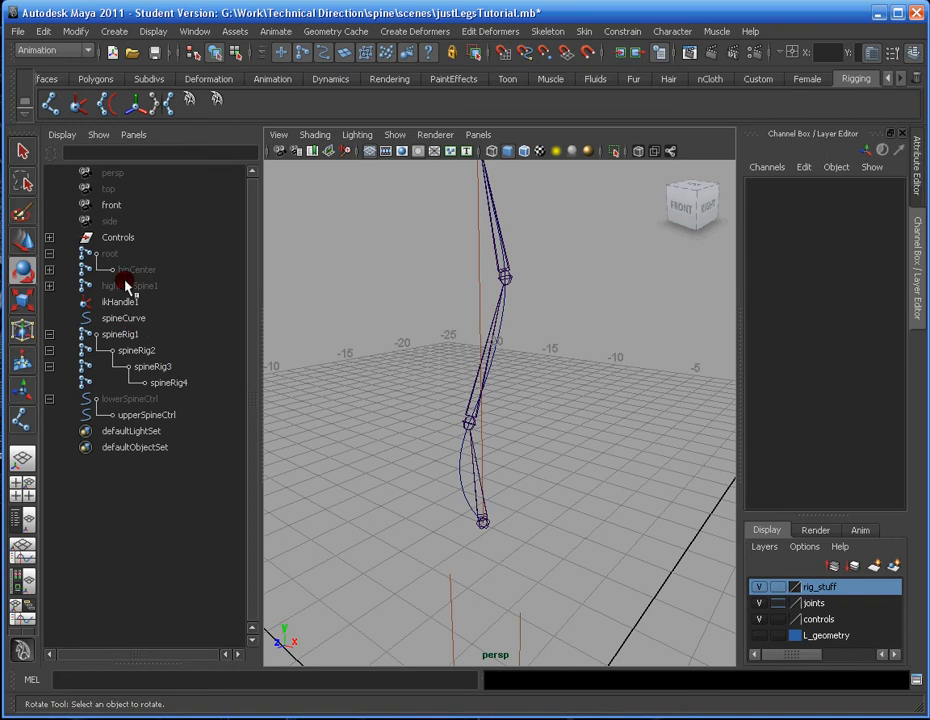
{"action": "left_click", "coordinate": [120, 334]}
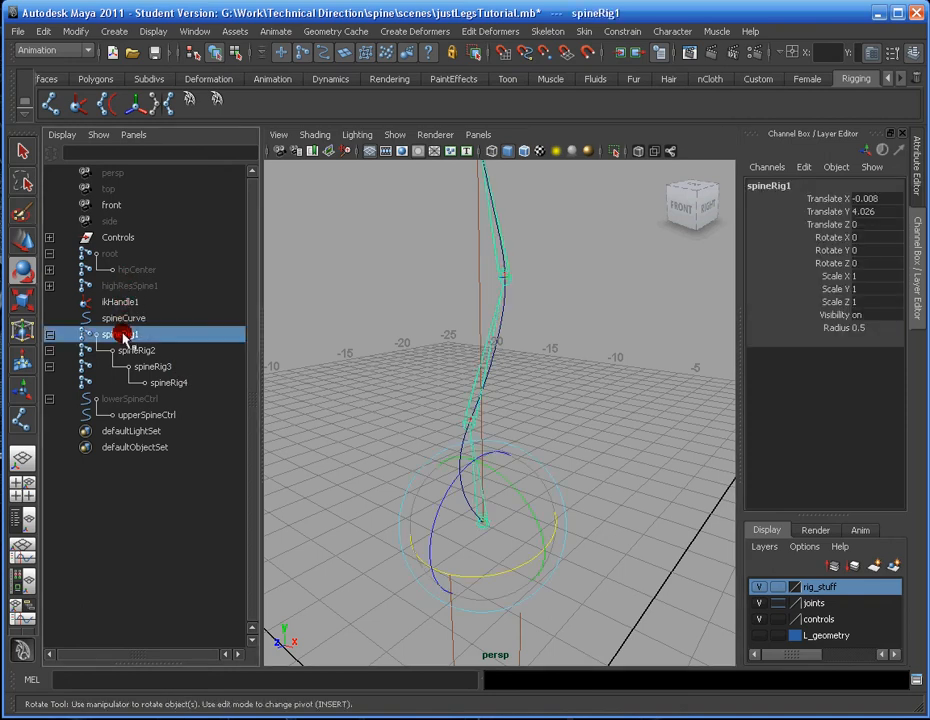
{"action": "left_click", "coordinate": [168, 384]}
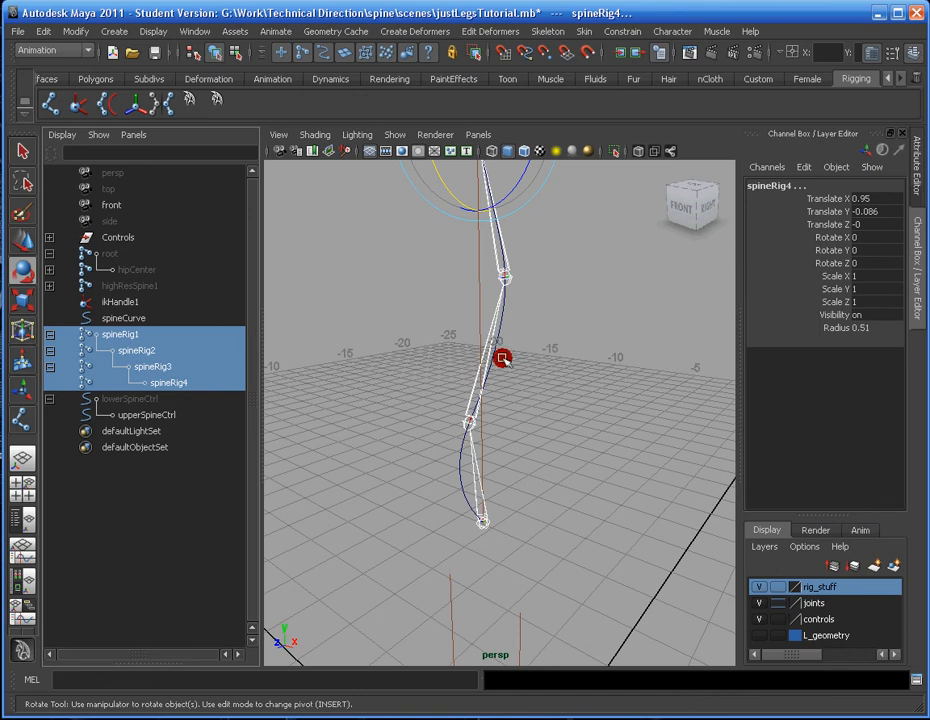
{"action": "left_click", "coordinate": [124, 318]}
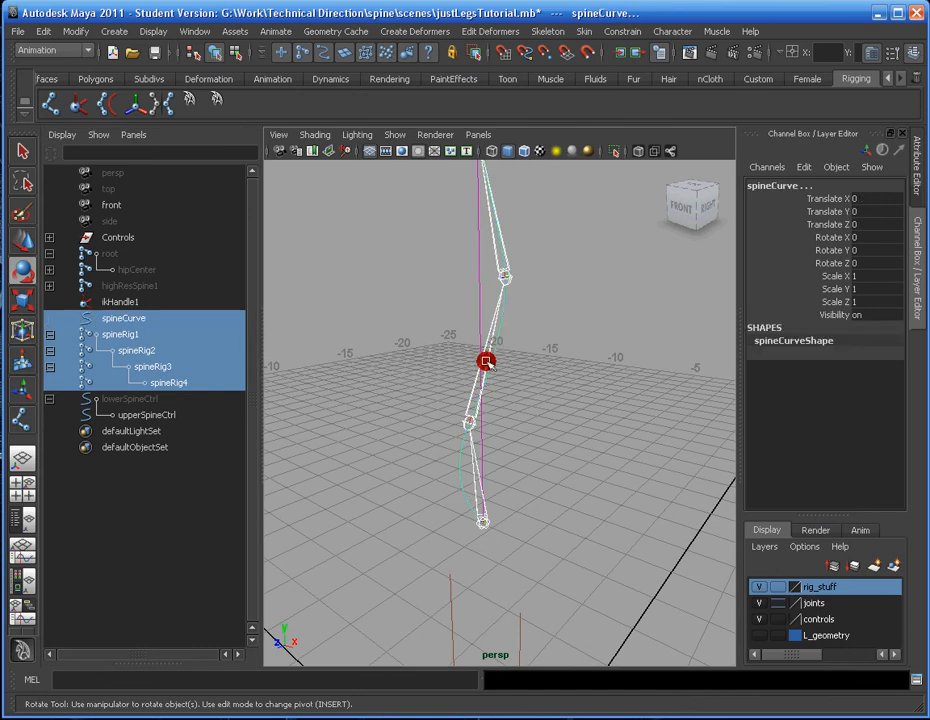
{"action": "left_click", "coordinate": [584, 32]}
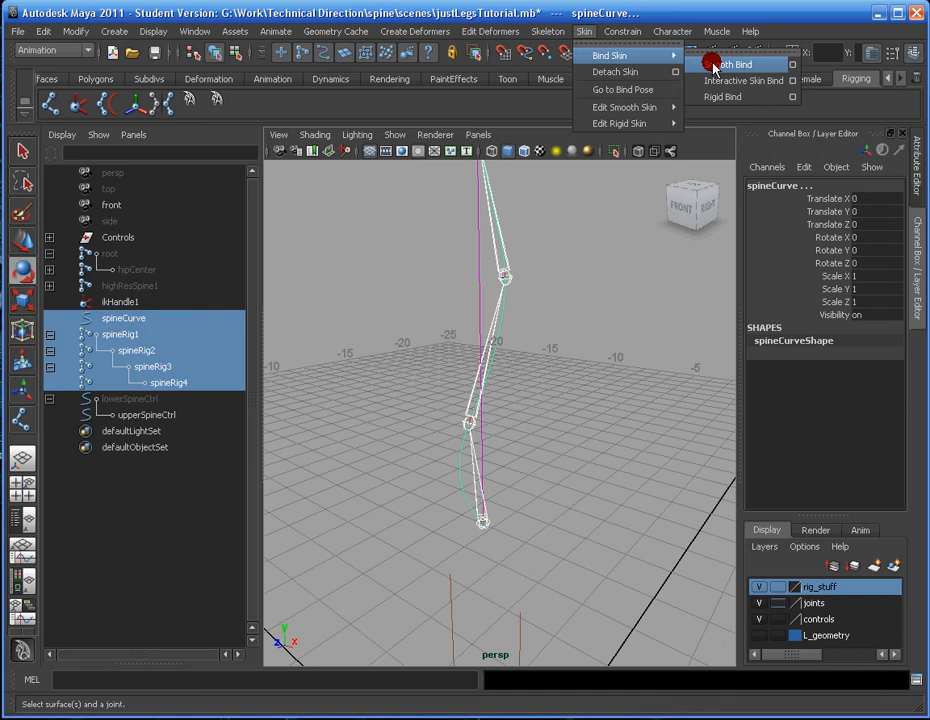
{"action": "left_click", "coordinate": [730, 64]}
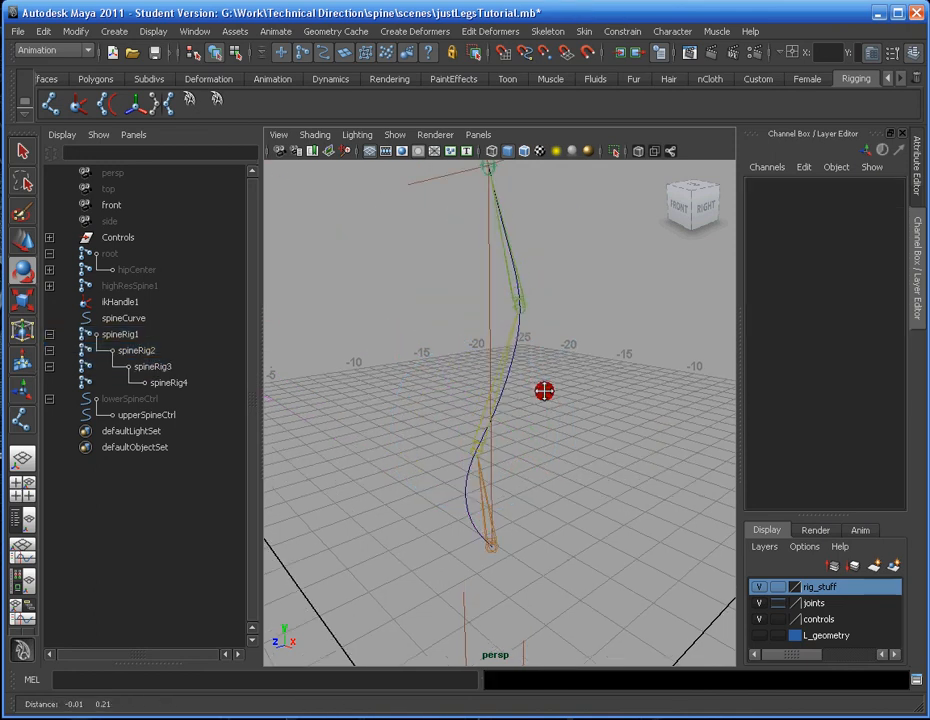
Parent-constrain spineRig3 to upperSpineCtrl and rotate the controller to test it
{"action": "left_click", "coordinate": [528, 336]}
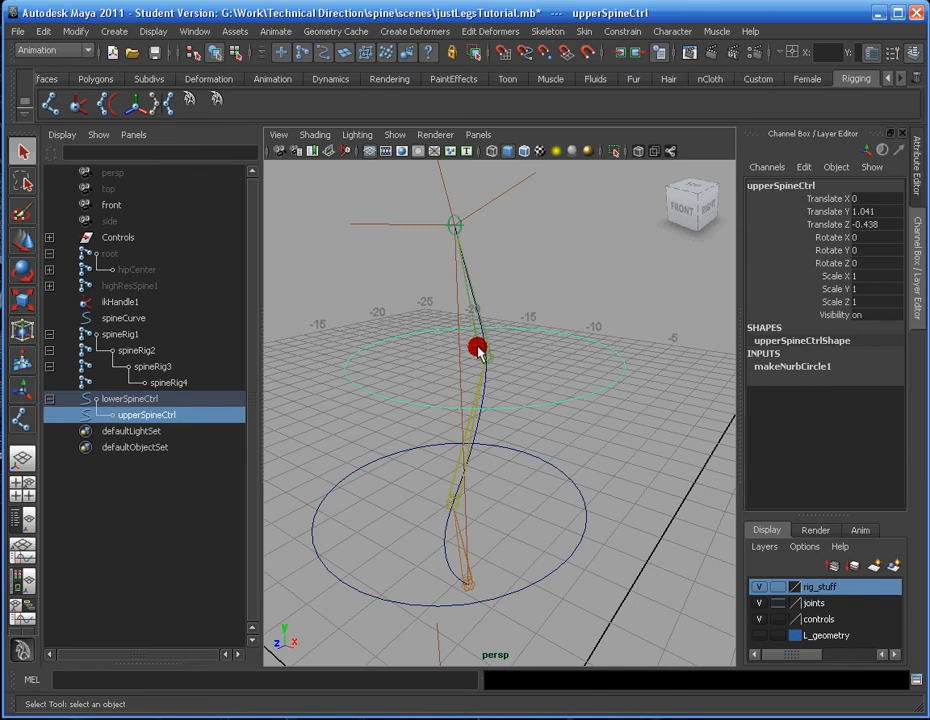
{"action": "left_click", "coordinate": [152, 366]}
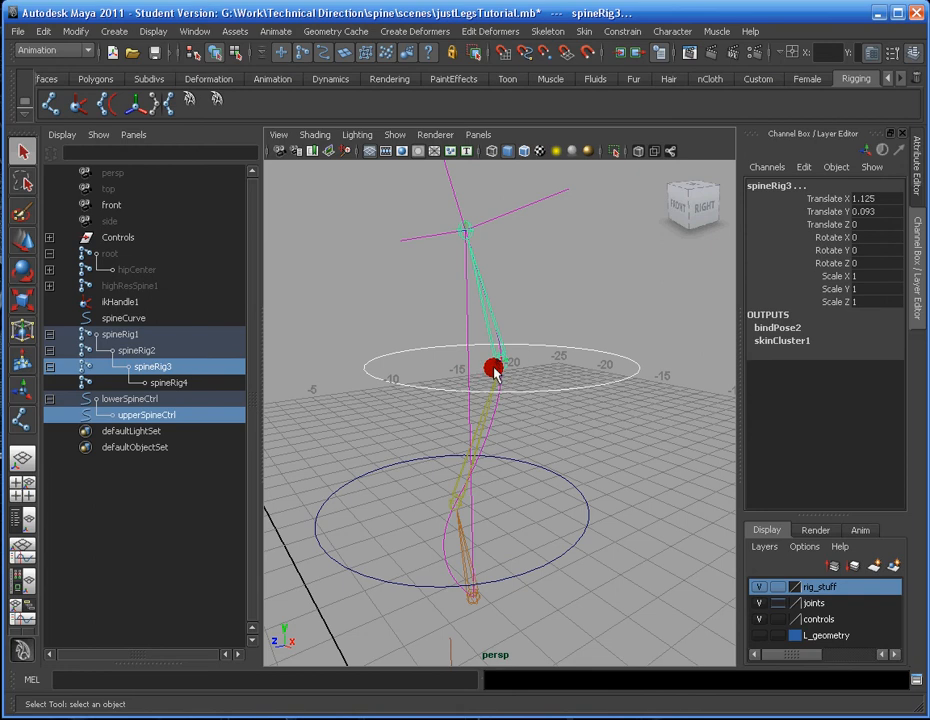
{"action": "left_click", "coordinate": [548, 32]}
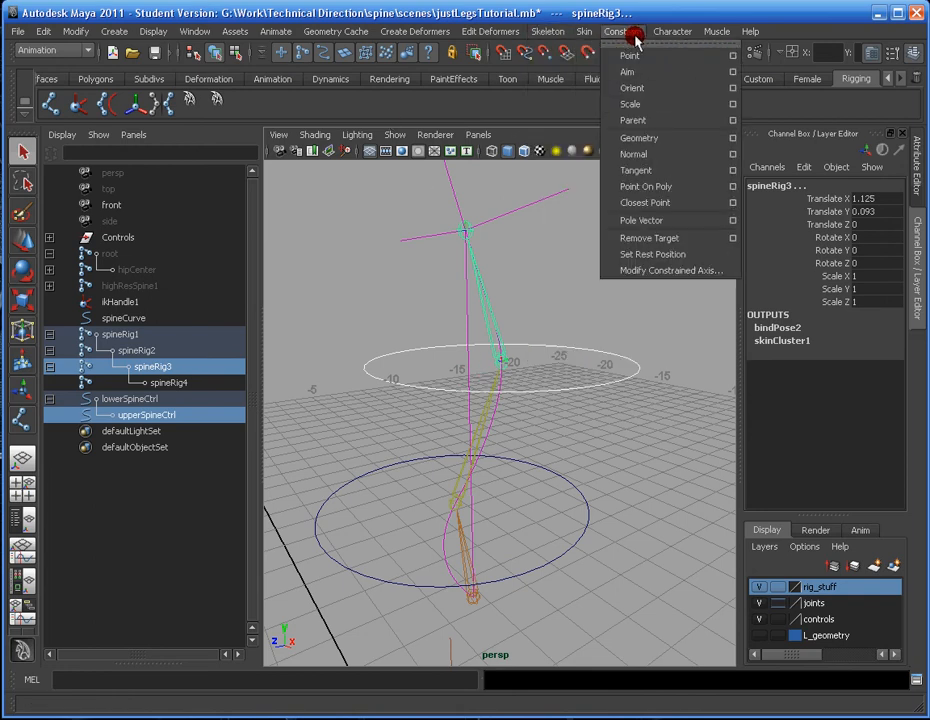
{"action": "left_click", "coordinate": [632, 120]}
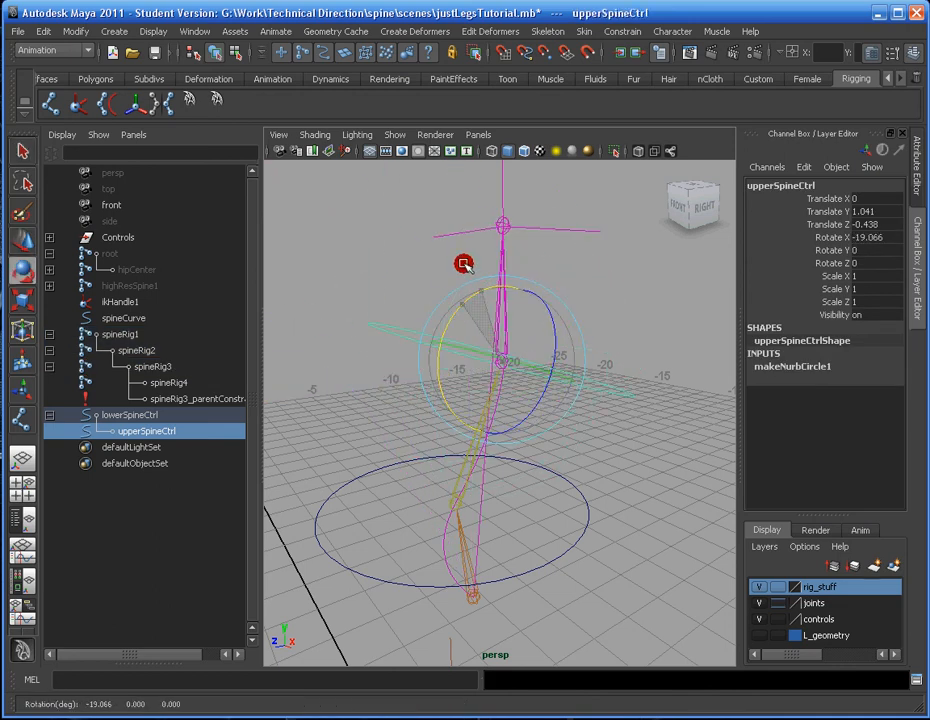
{"action": "left_click_drag", "start_coordinate": [464, 264], "coordinate": [508, 496]}
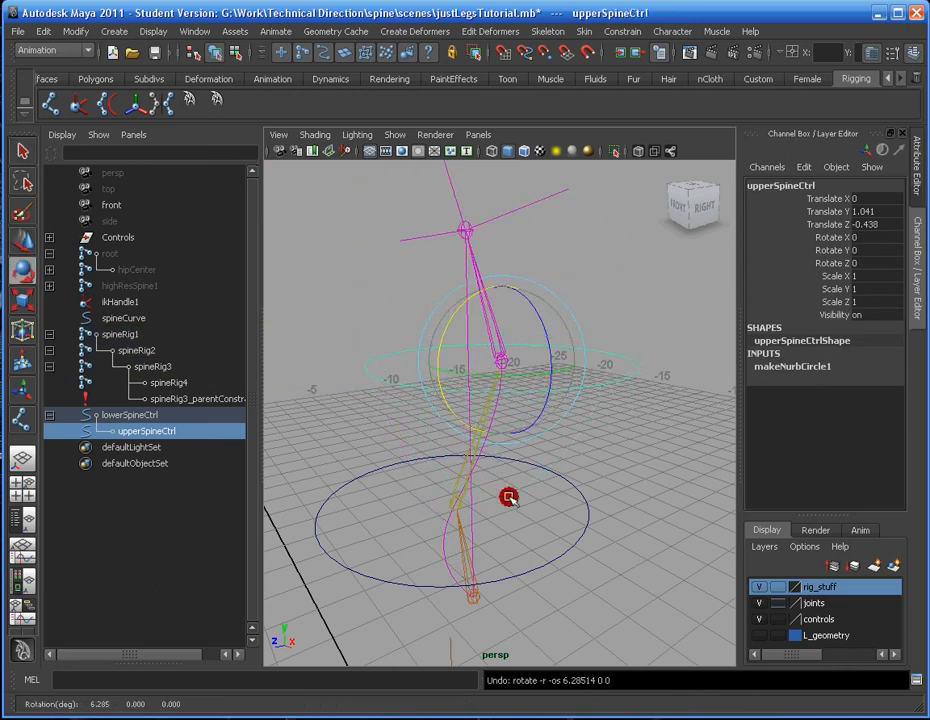
Parent-constrain spineRig1 to lowerSpineCtrl and rotate it to test the result
{"action": "left_click", "coordinate": [130, 414]}
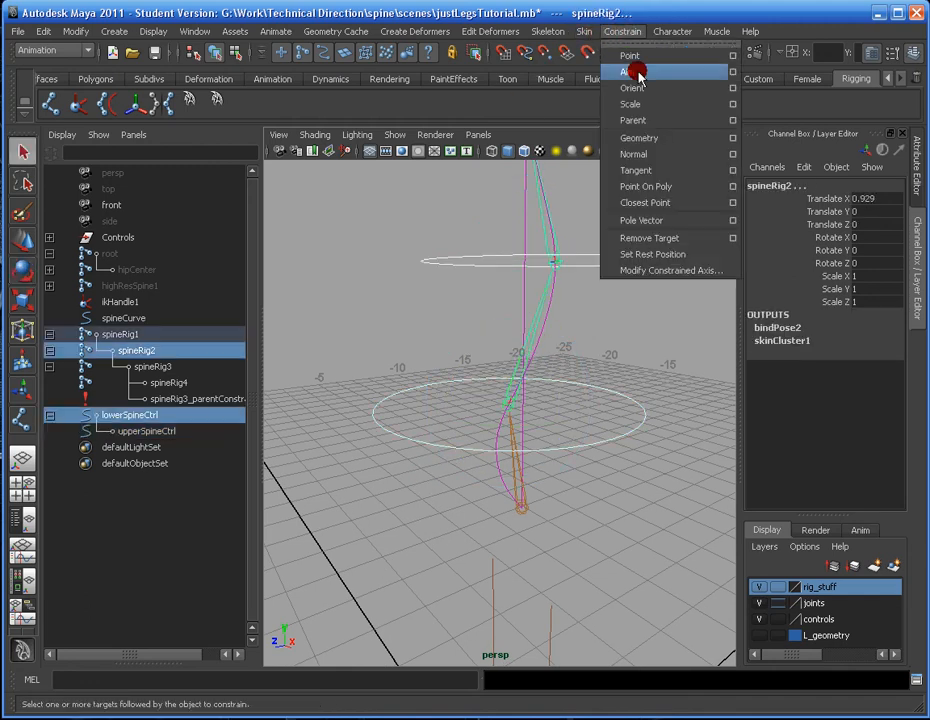
{"action": "left_click", "coordinate": [632, 120]}
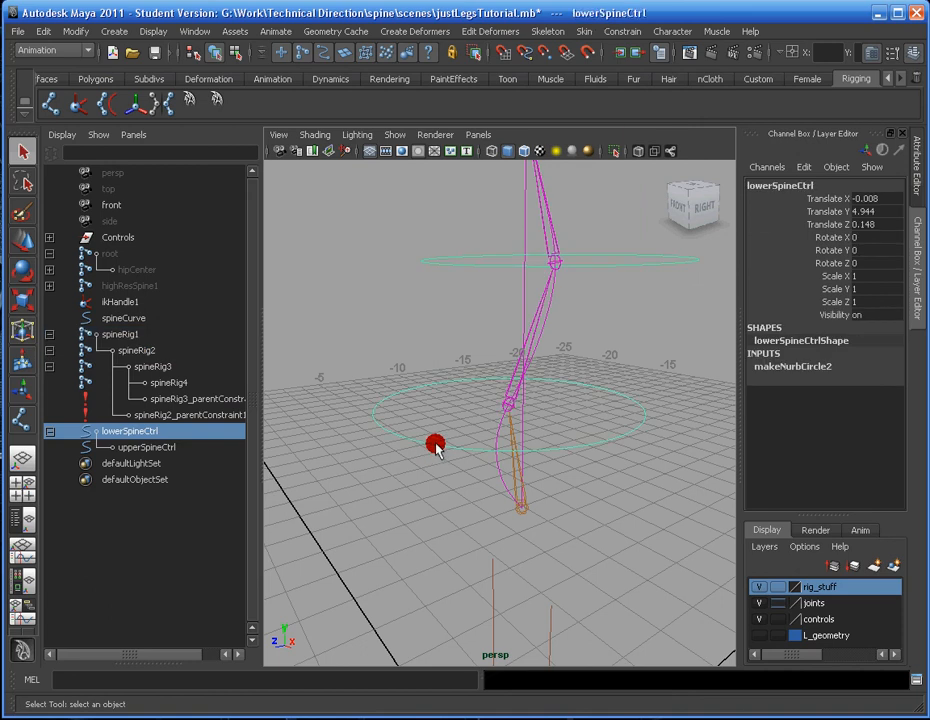
{"action": "left_click_drag", "start_coordinate": [436, 444], "coordinate": [462, 376]}
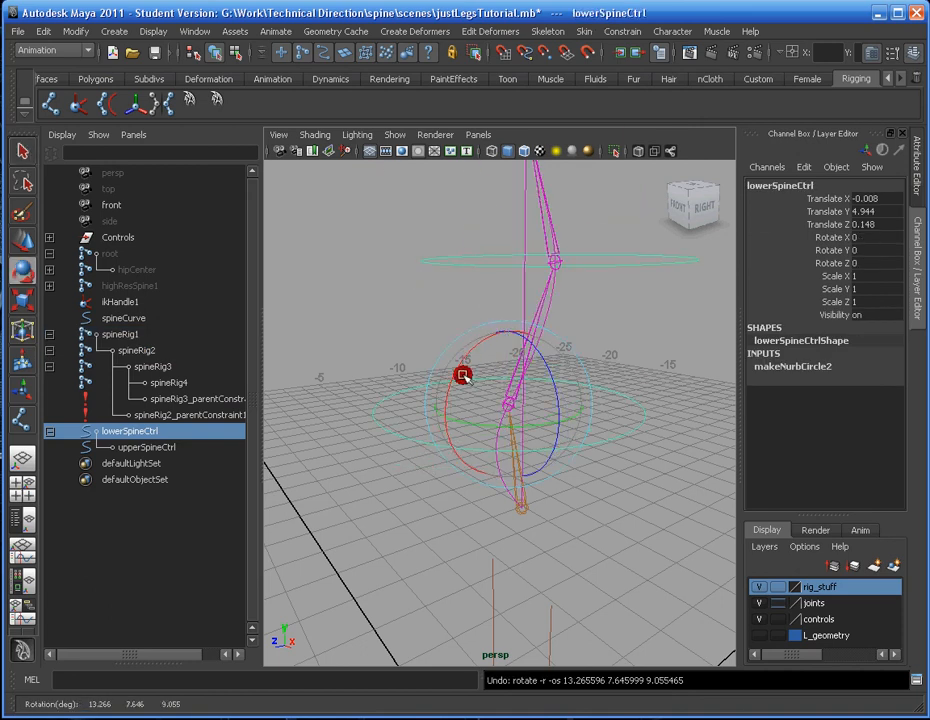
{"action": "left_click_drag", "start_coordinate": [464, 376], "coordinate": [576, 518]}
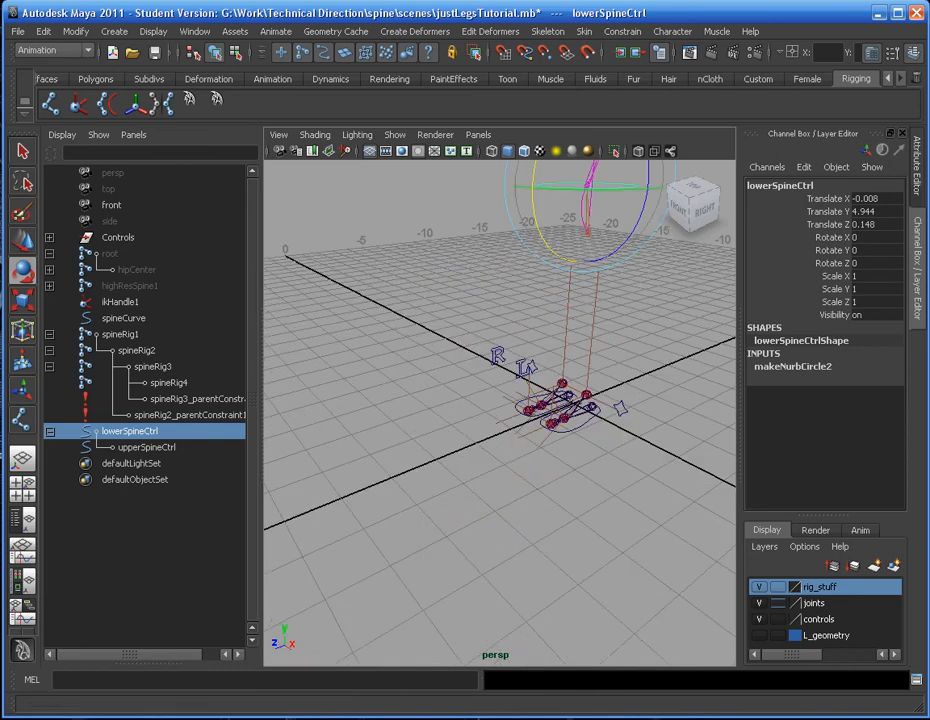
Create nurbsCircle1 and nurbsCircle2, scale them up and place them along the spine
{"action": "left_click", "coordinate": [114, 32]}
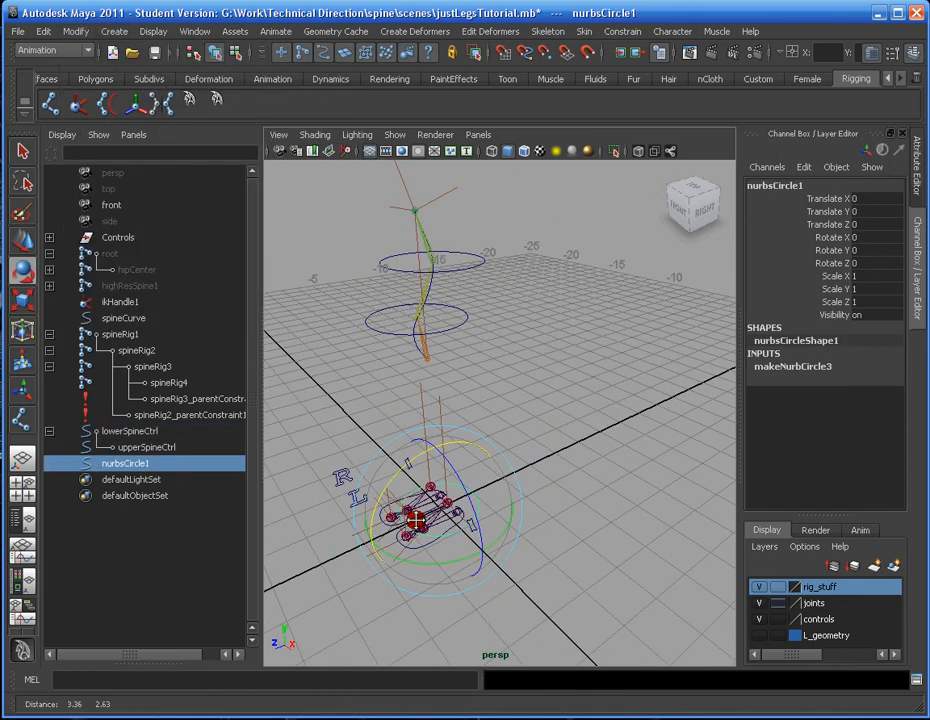
{"action": "left_click_drag", "start_coordinate": [424, 516], "coordinate": [444, 340]}
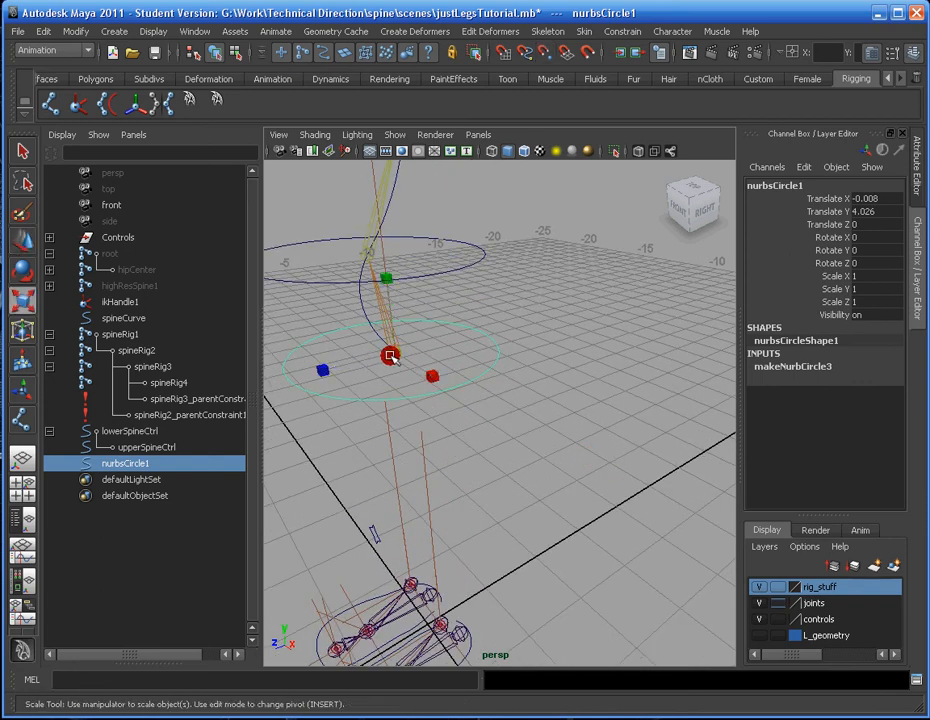
{"action": "left_click_drag", "start_coordinate": [390, 356], "coordinate": [510, 352]}
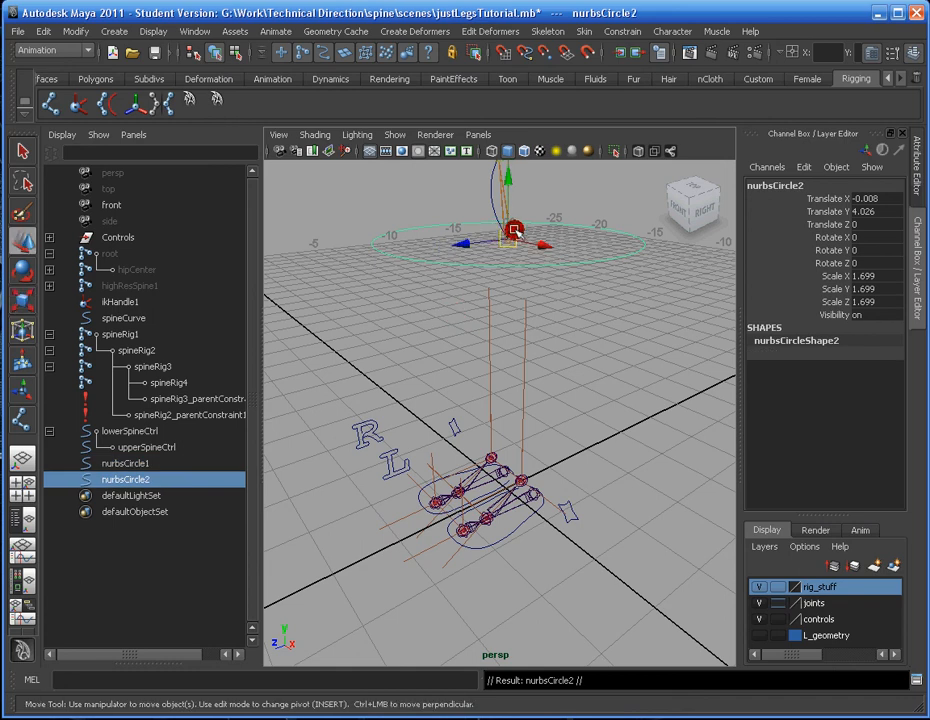
{"action": "left_click_drag", "start_coordinate": [512, 232], "coordinate": [510, 500]}
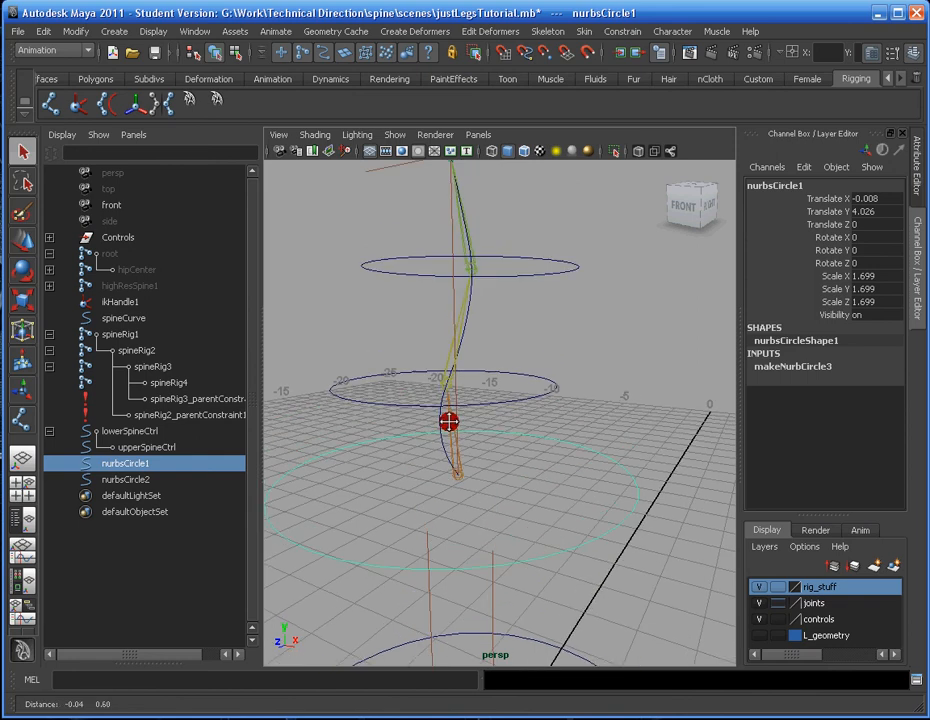
Rename the new circles in the Outliner to rootCtrl and masterCtrl
{"action": "left_click_drag", "start_coordinate": [448, 422], "coordinate": [370, 432]}
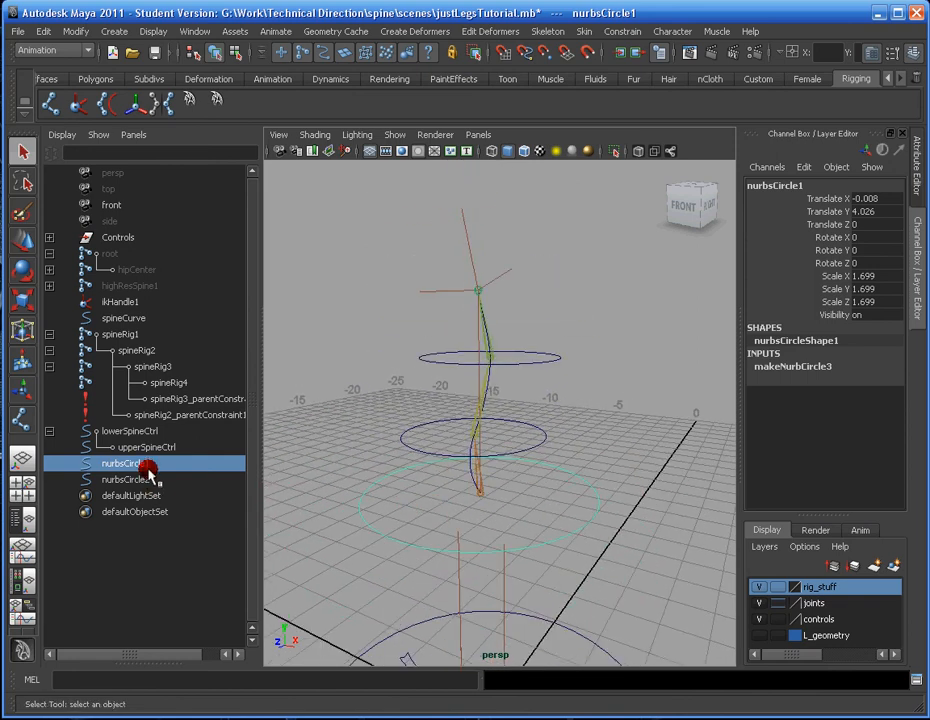
{"action": "double_click", "coordinate": [124, 464]}
{"action": "type", "text": "rootCtrl"}
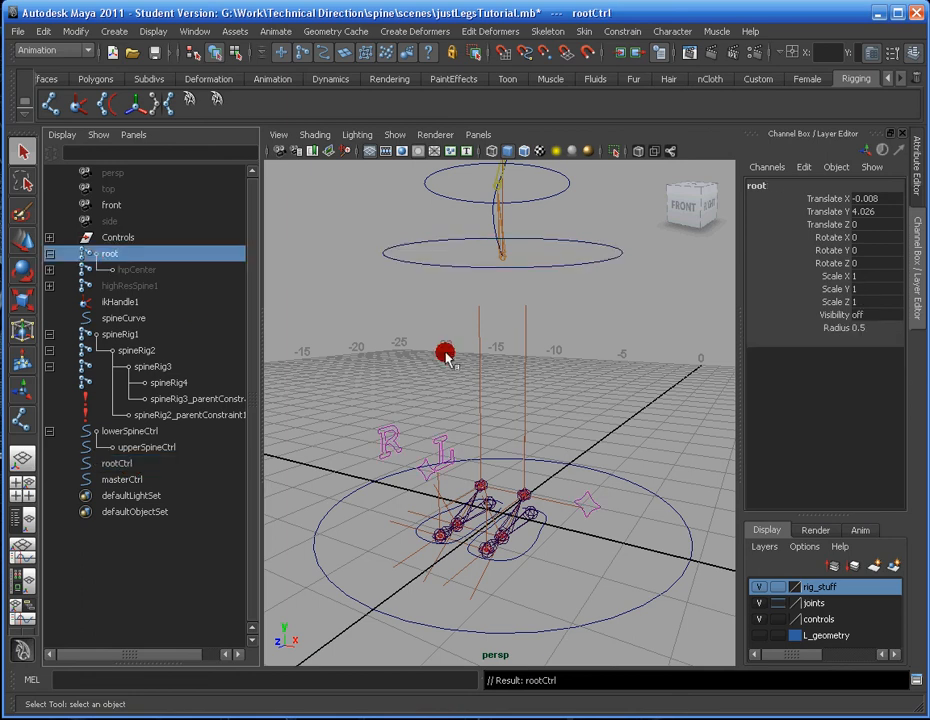
{"action": "left_click_drag", "start_coordinate": [450, 350], "coordinate": [510, 336]}
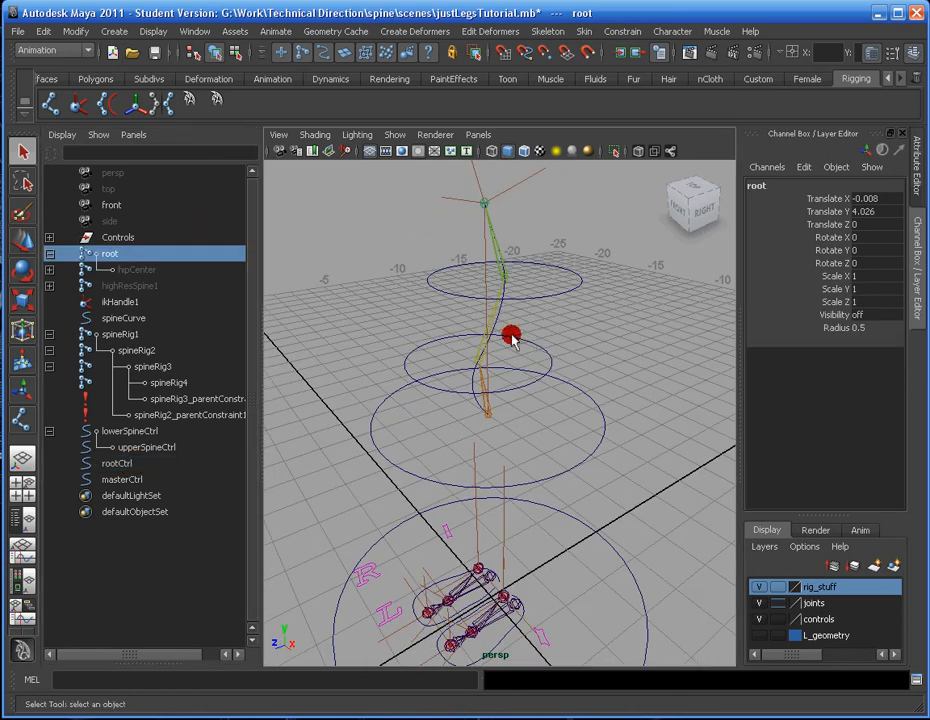